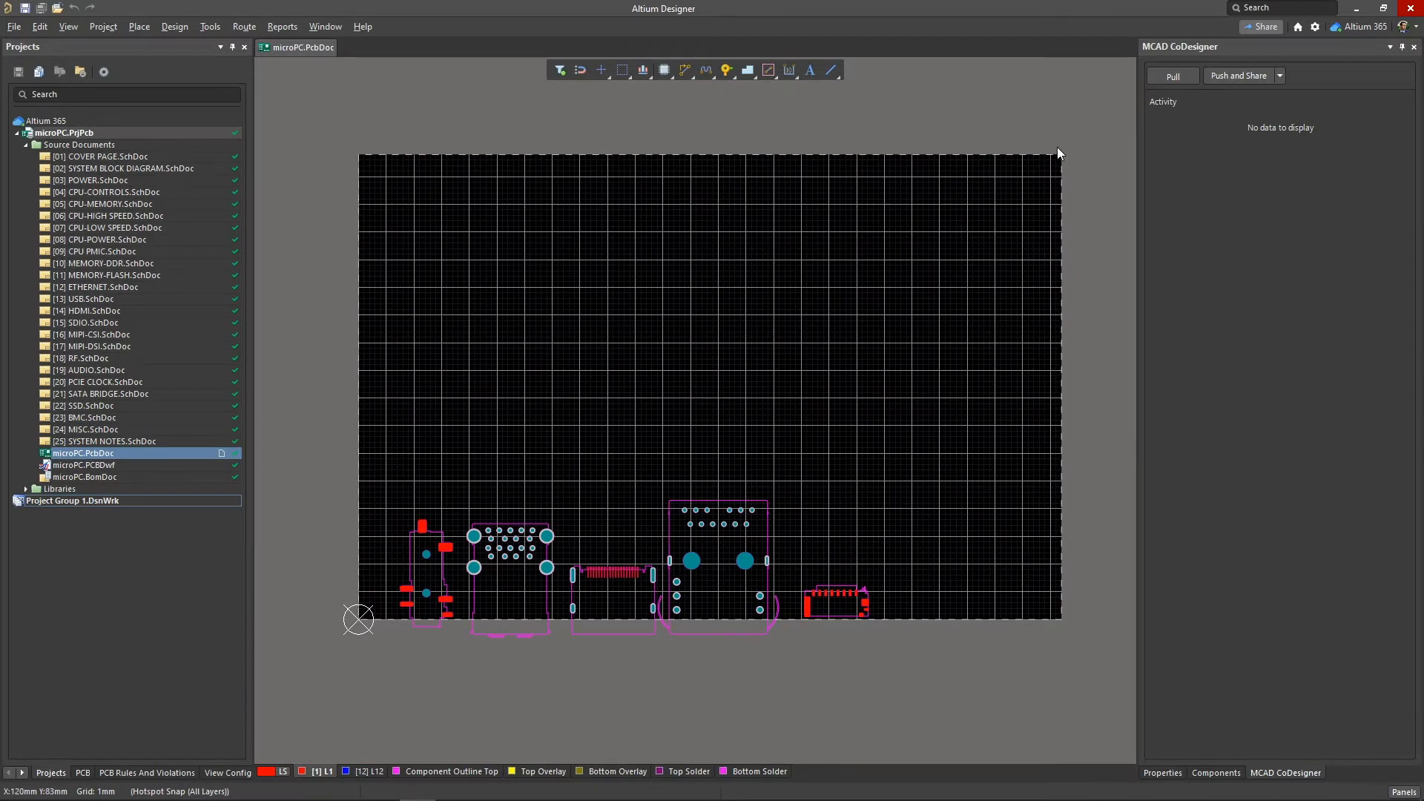
Push the microPC board to MCAD with the note 'Altium Designer > MCAD', skipping the share invite.
text(A)
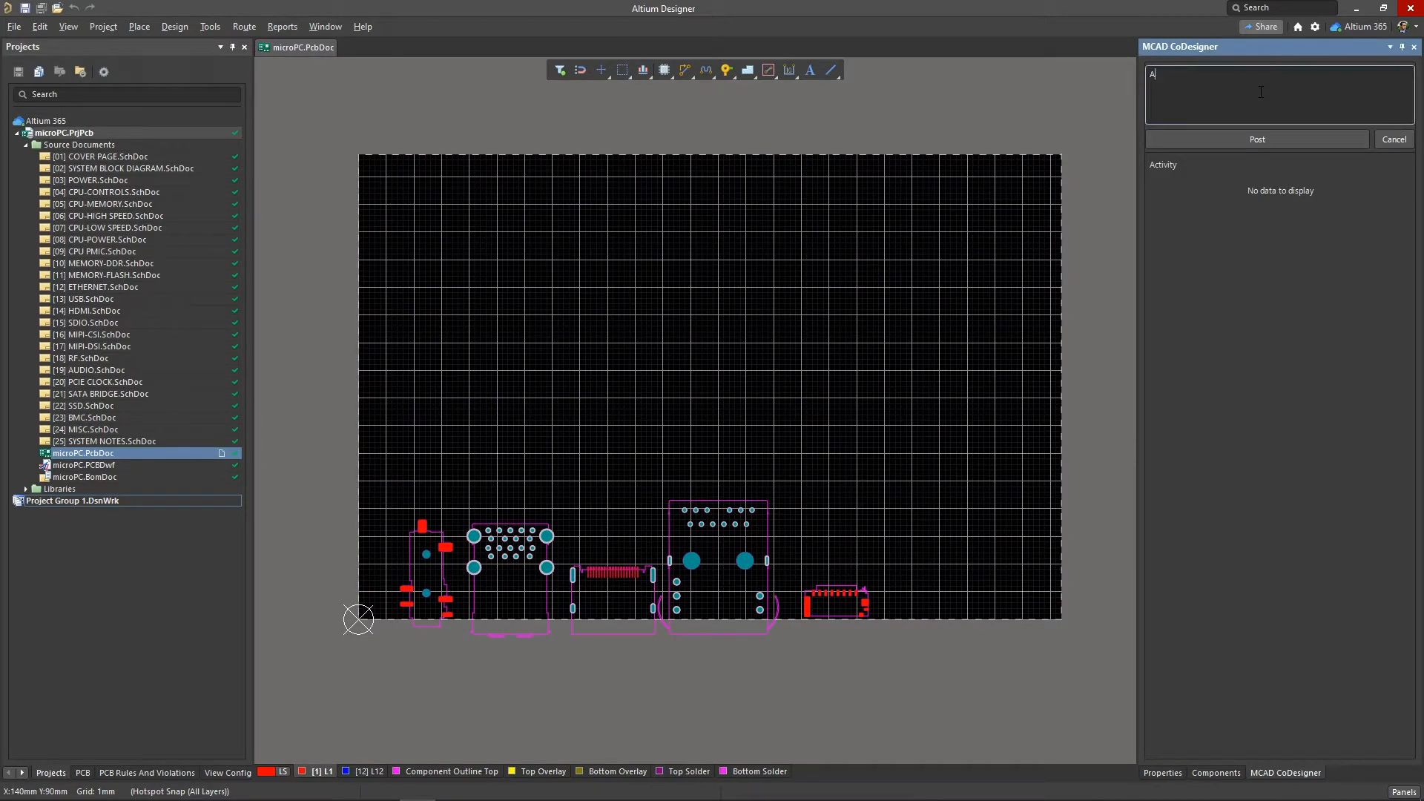
text(Altium Designer > MCAD)
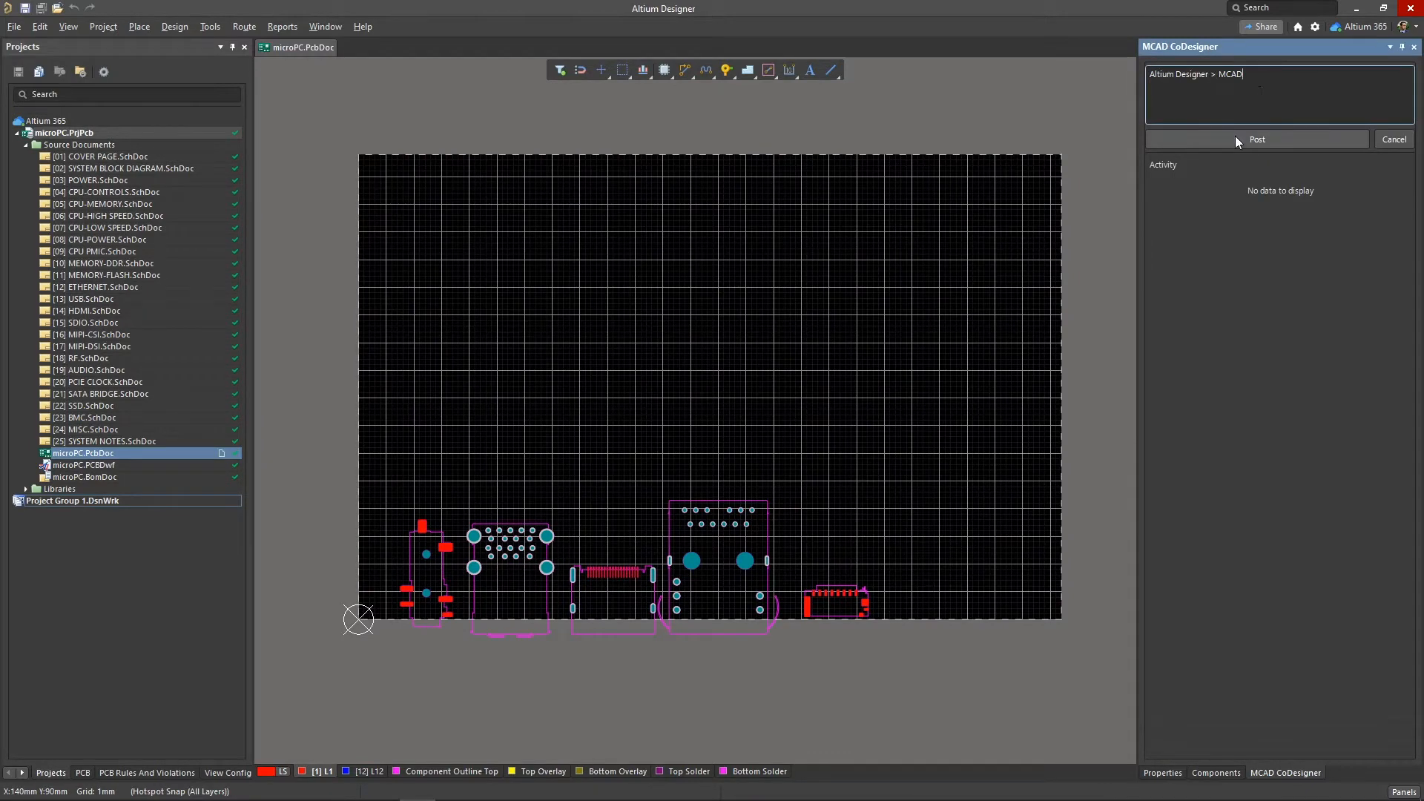
click(1256, 140)
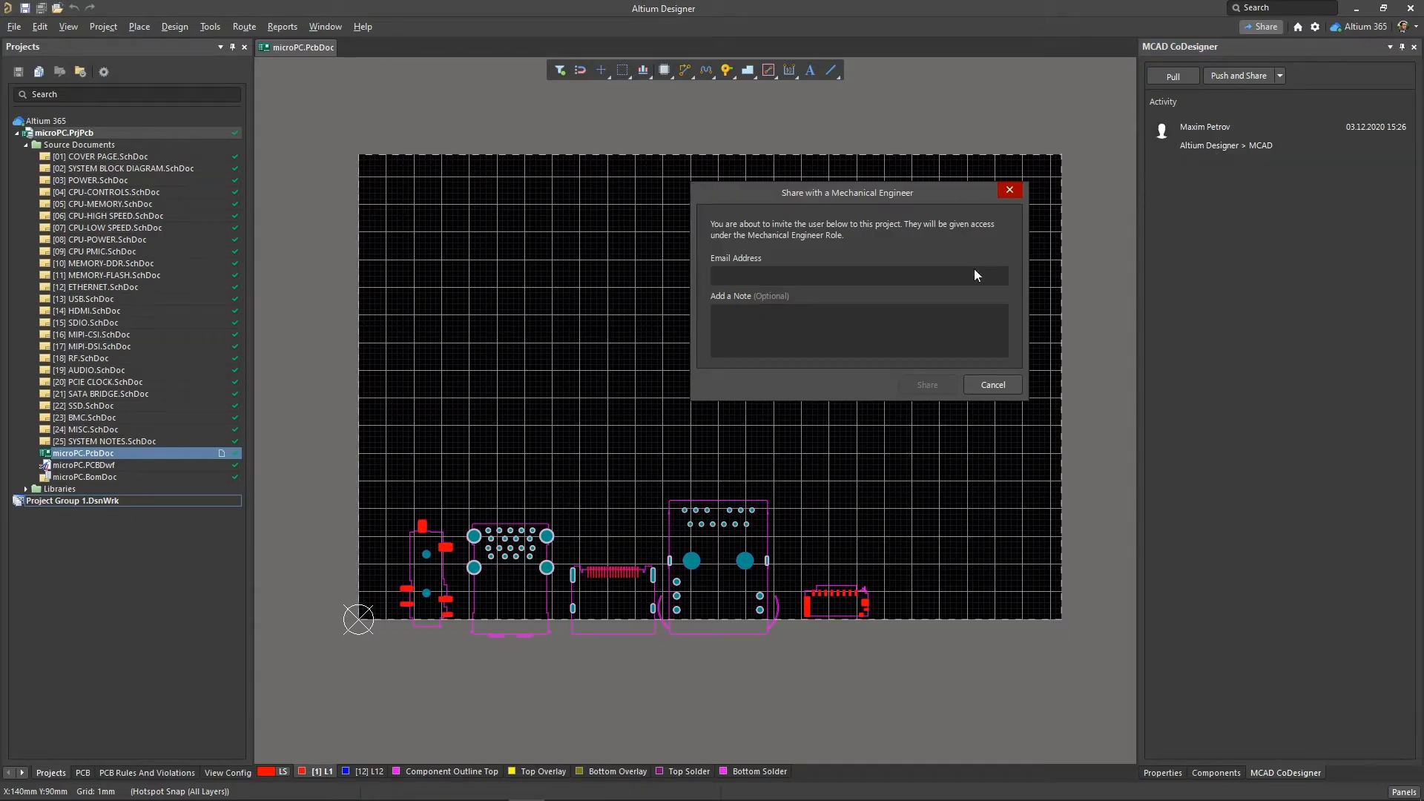
click(855, 276)
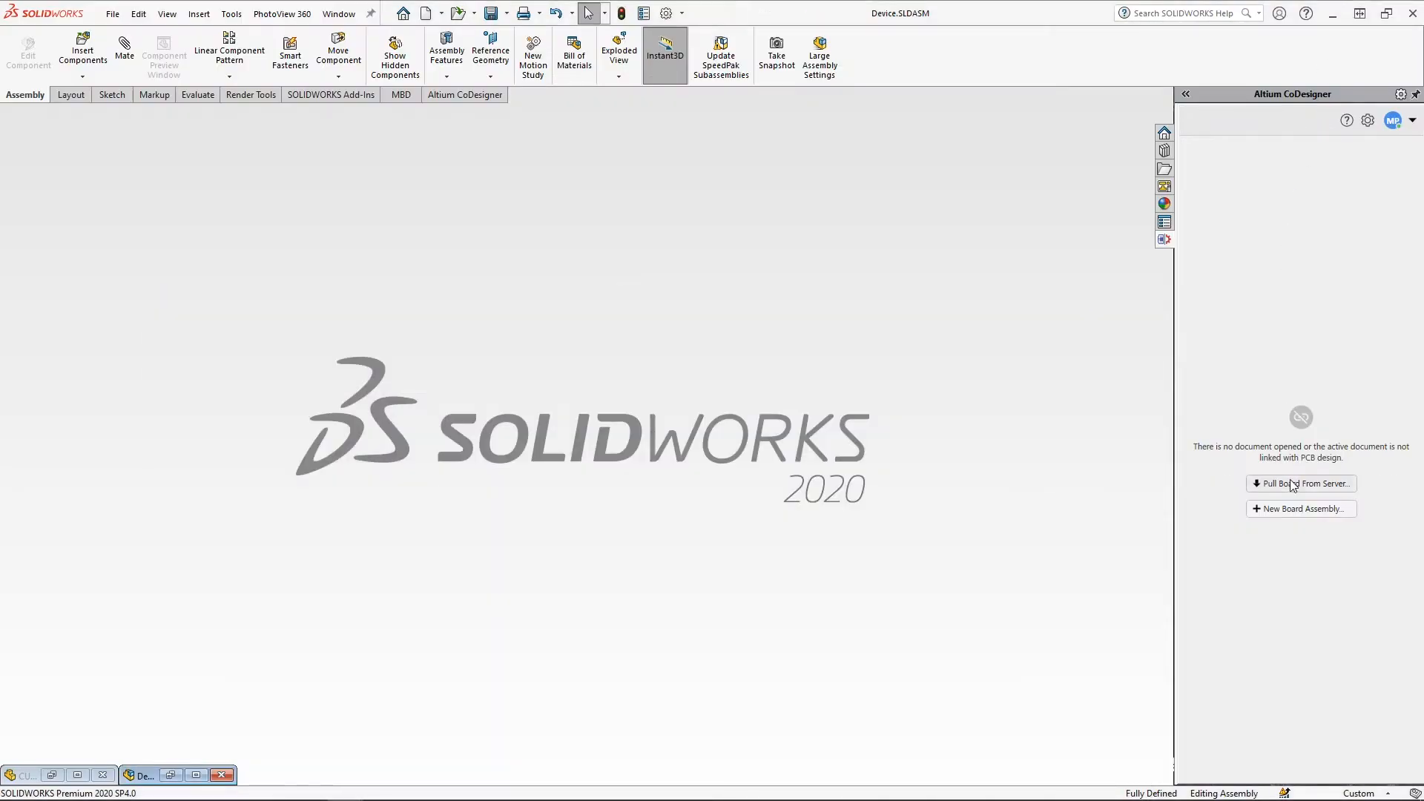
Pull the microPC board from the server into the Device enclosure assembly.
click(1301, 483)
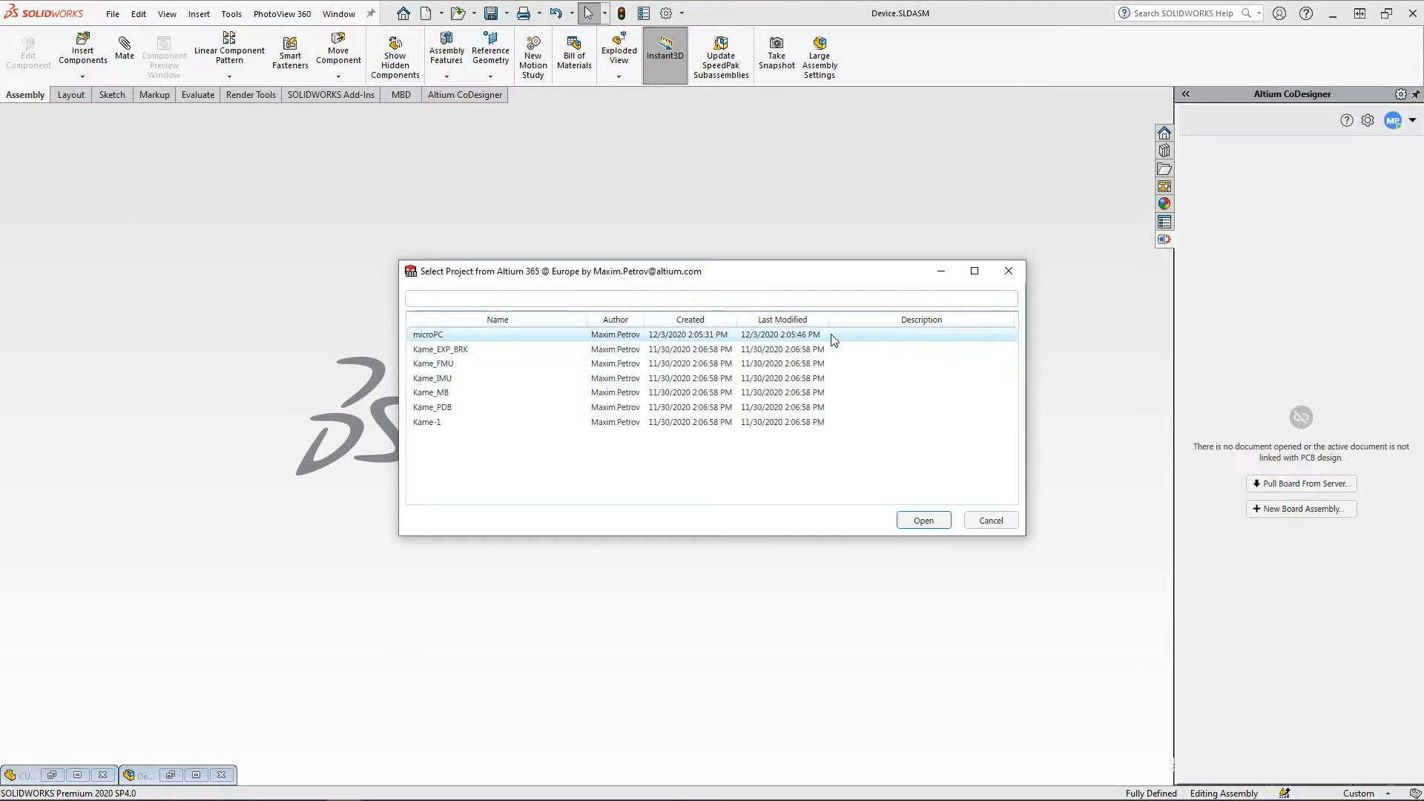
click(921, 519)
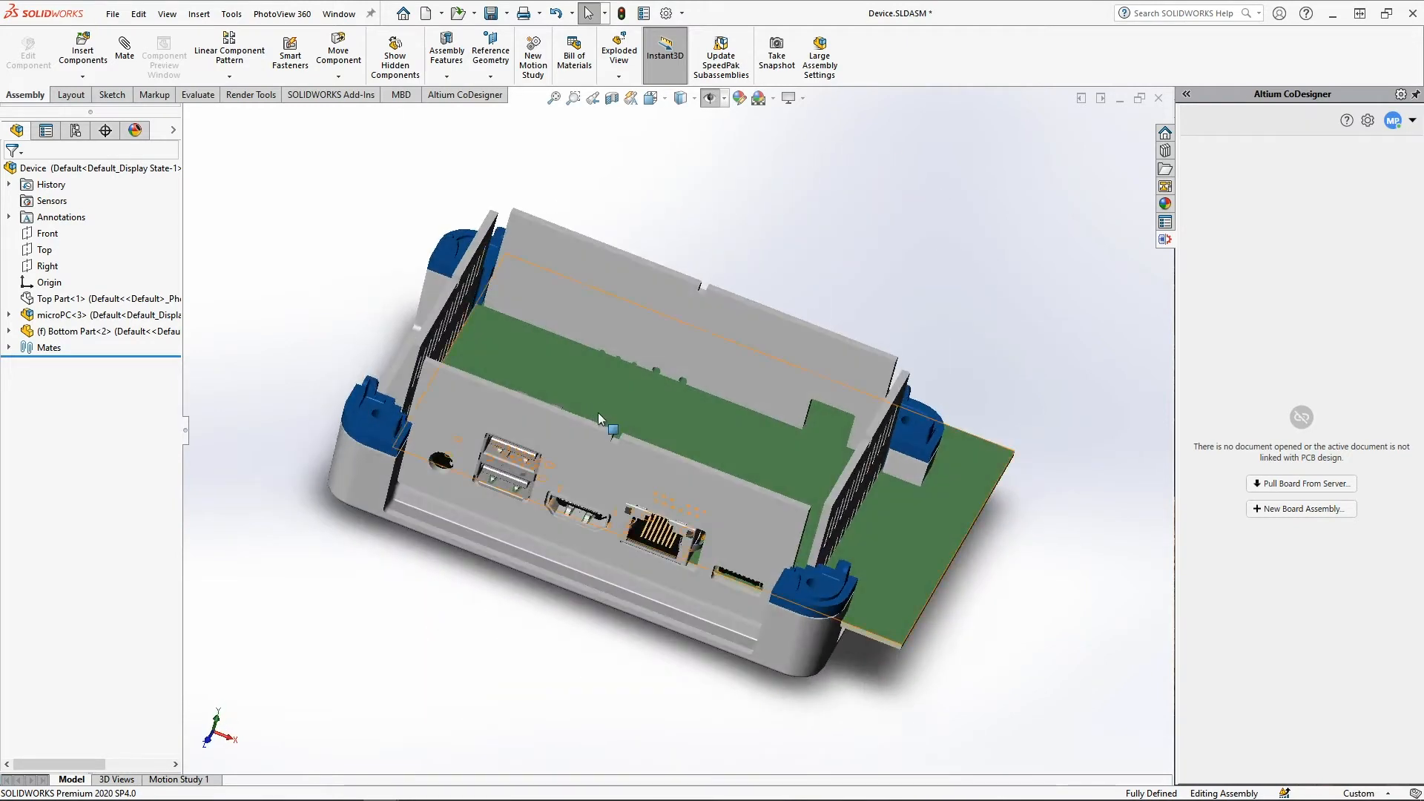
click(64, 315)
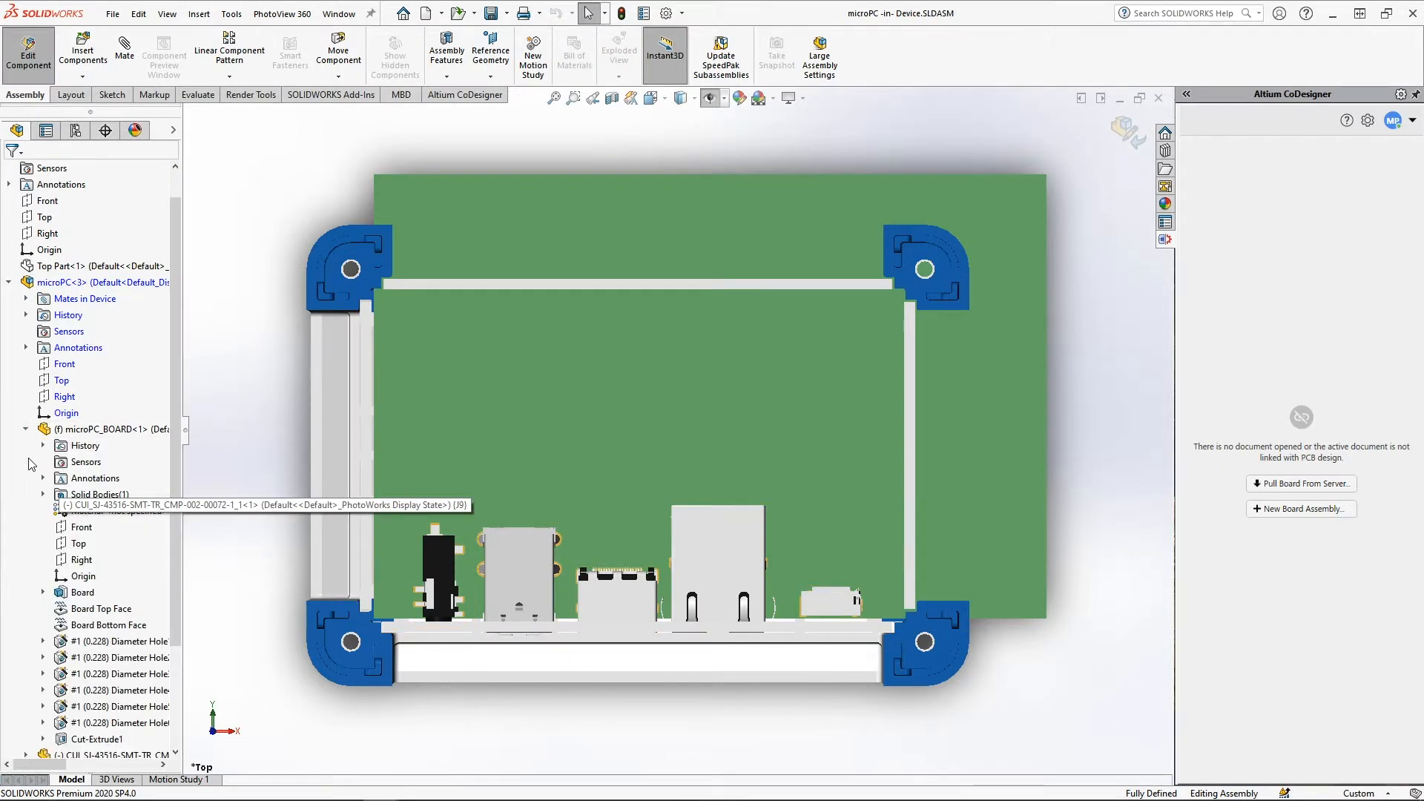
Edit the board outline Sketch1 so the board fits the enclosure frame.
click(42, 591)
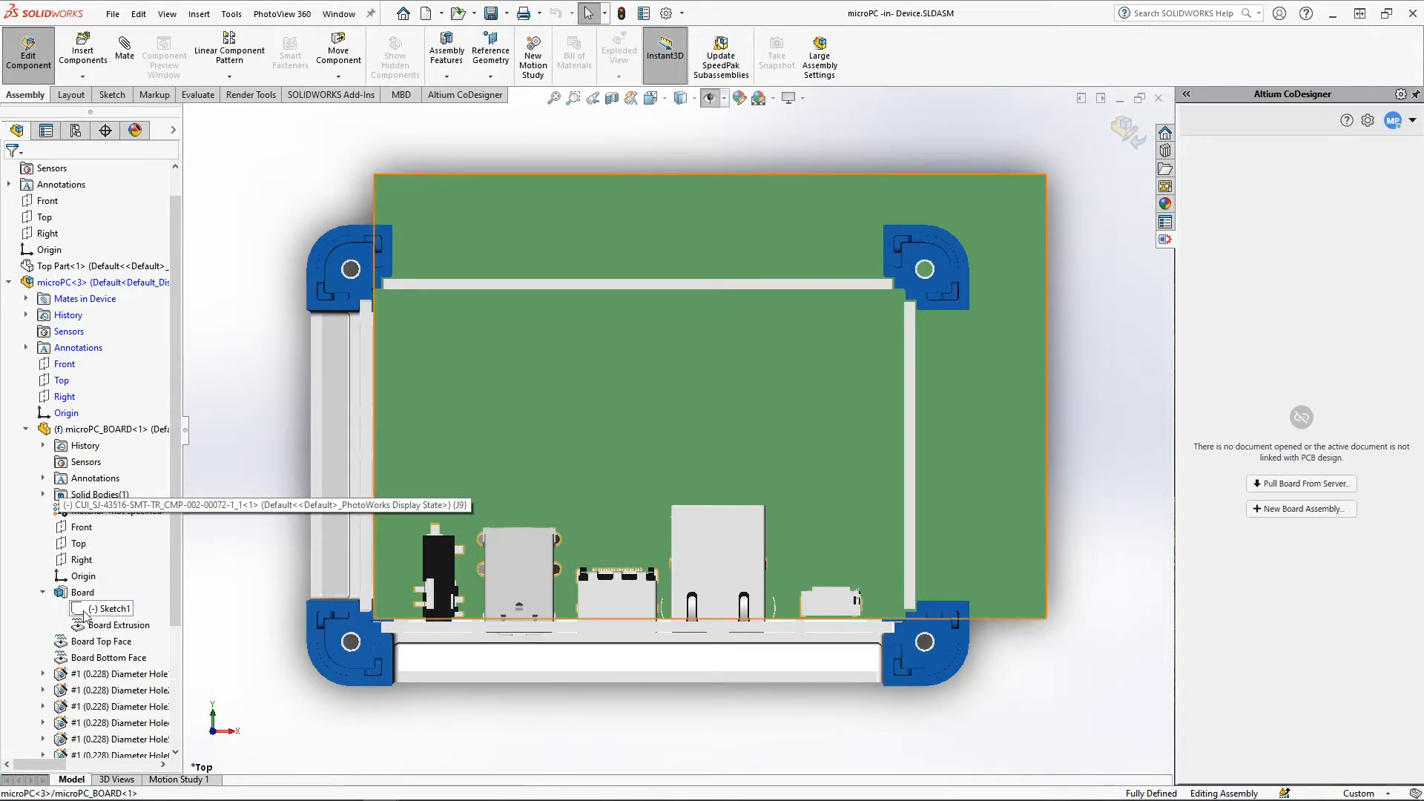
double_click(115, 592)
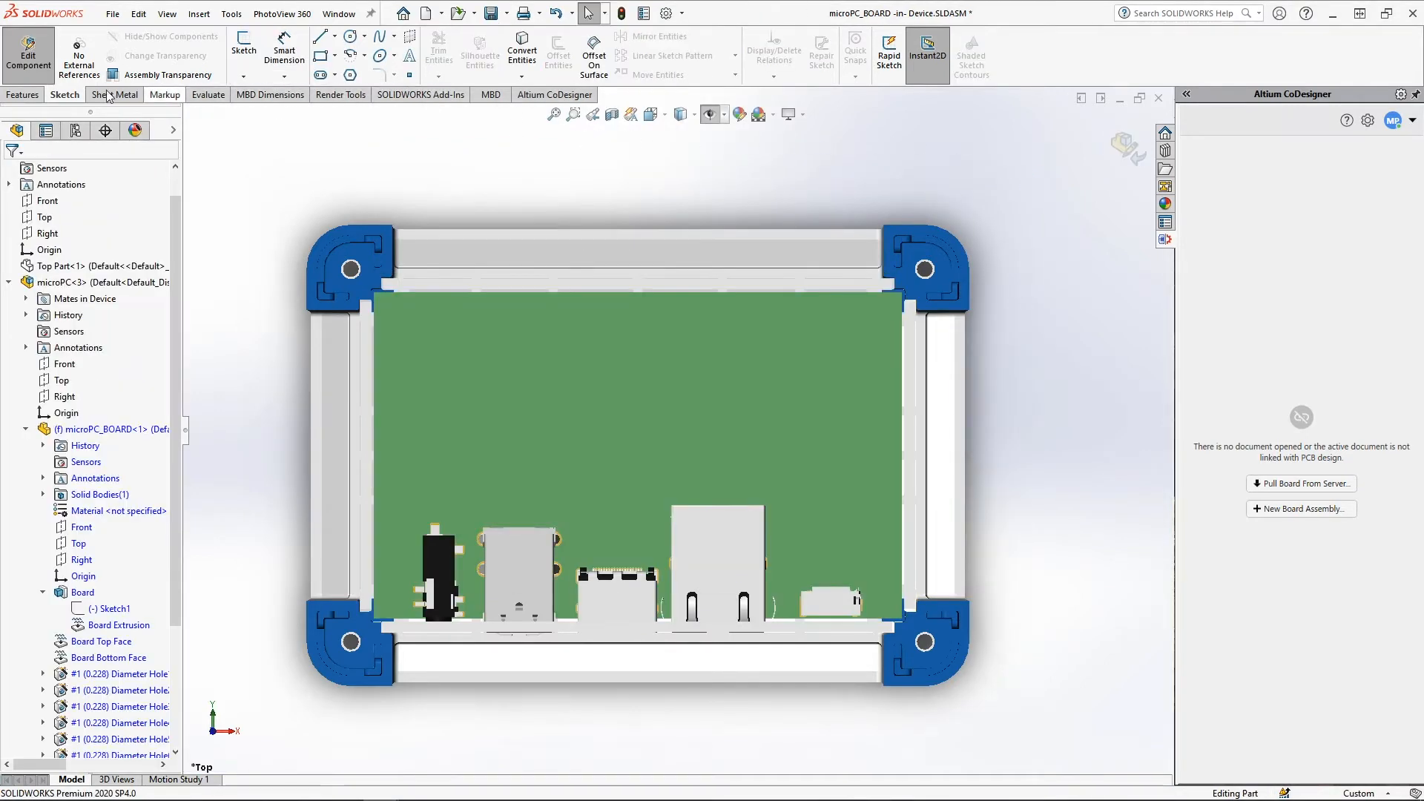
click(22, 95)
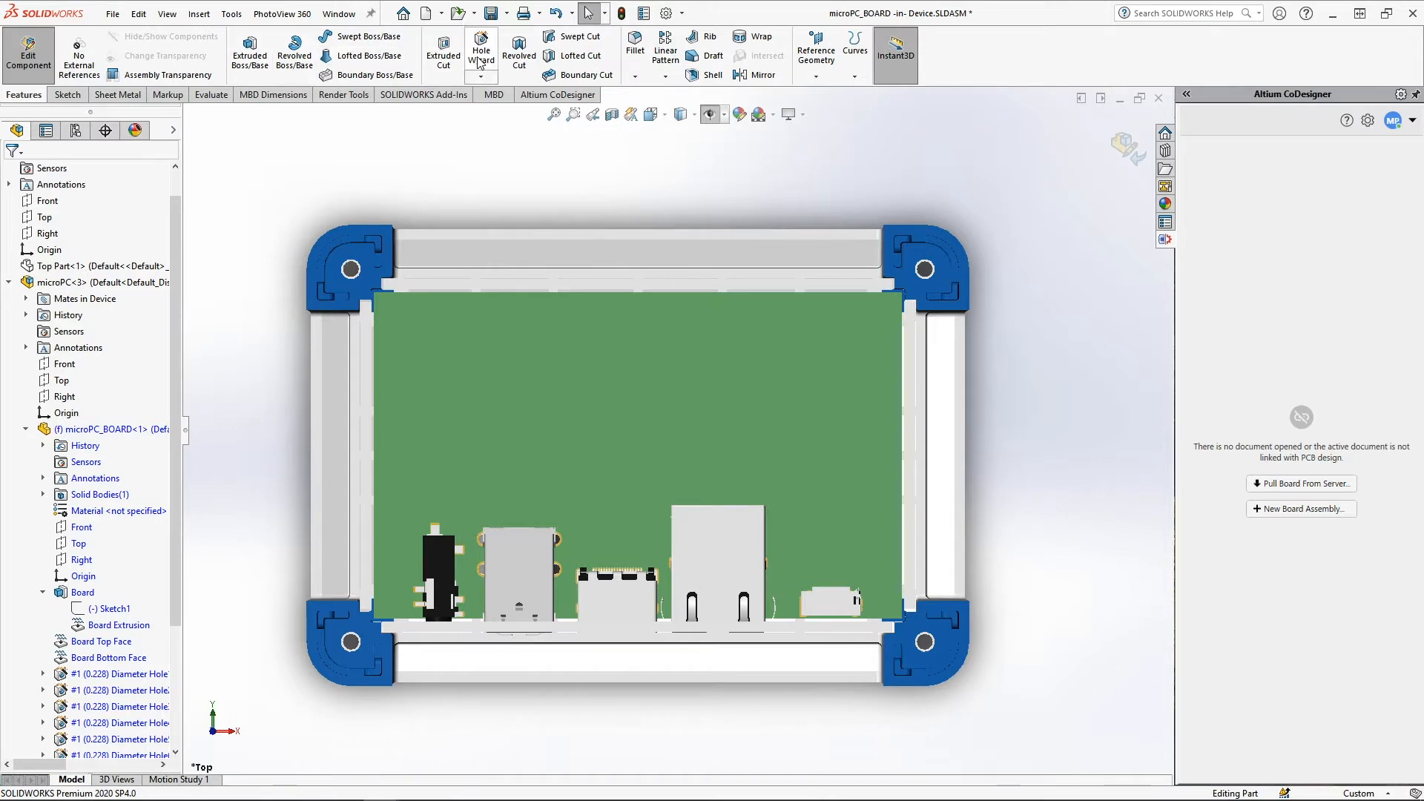
Use Hole Wizard to place four standard mounting holes at the board corners.
click(481, 53)
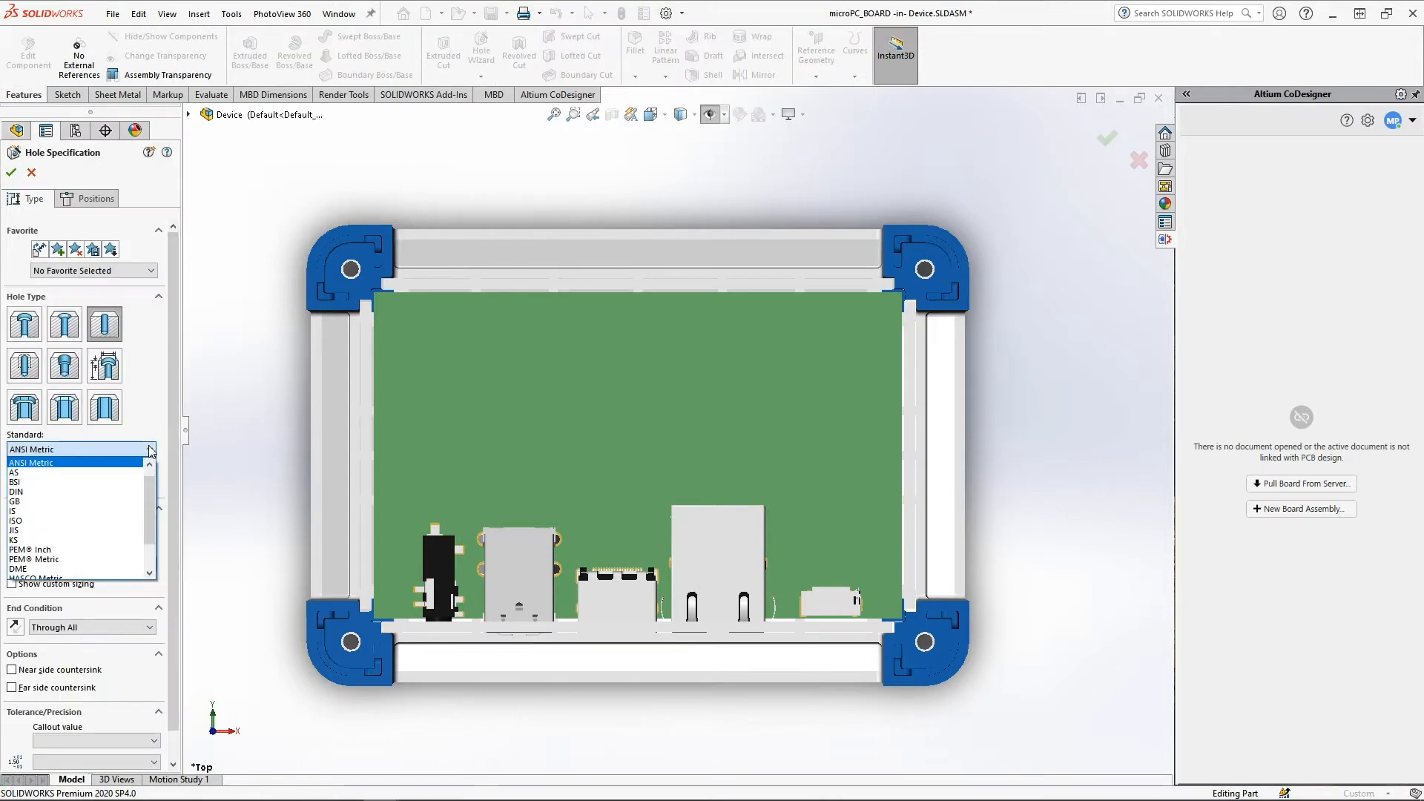
click(29, 463)
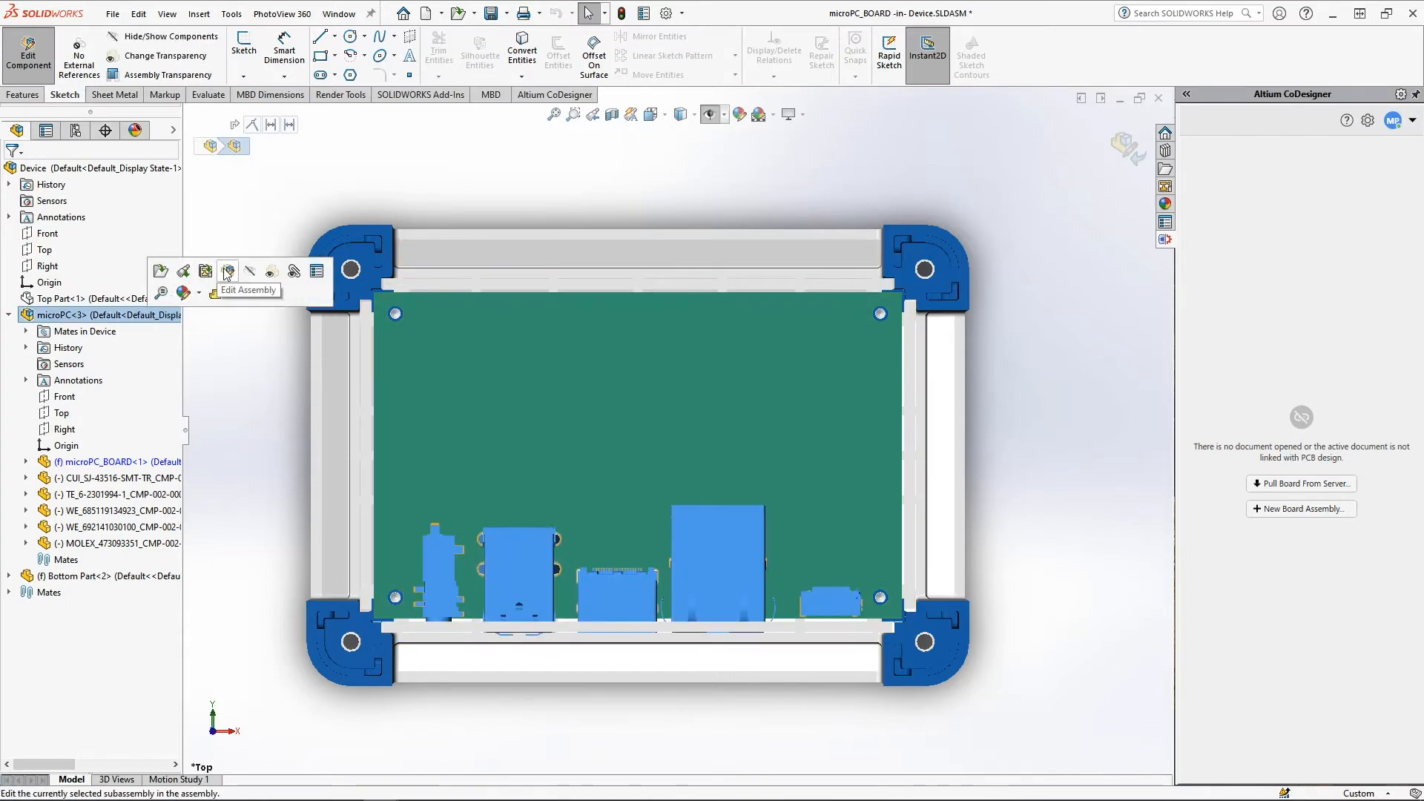
Leave board editing and return to the Device assembly level.
click(227, 272)
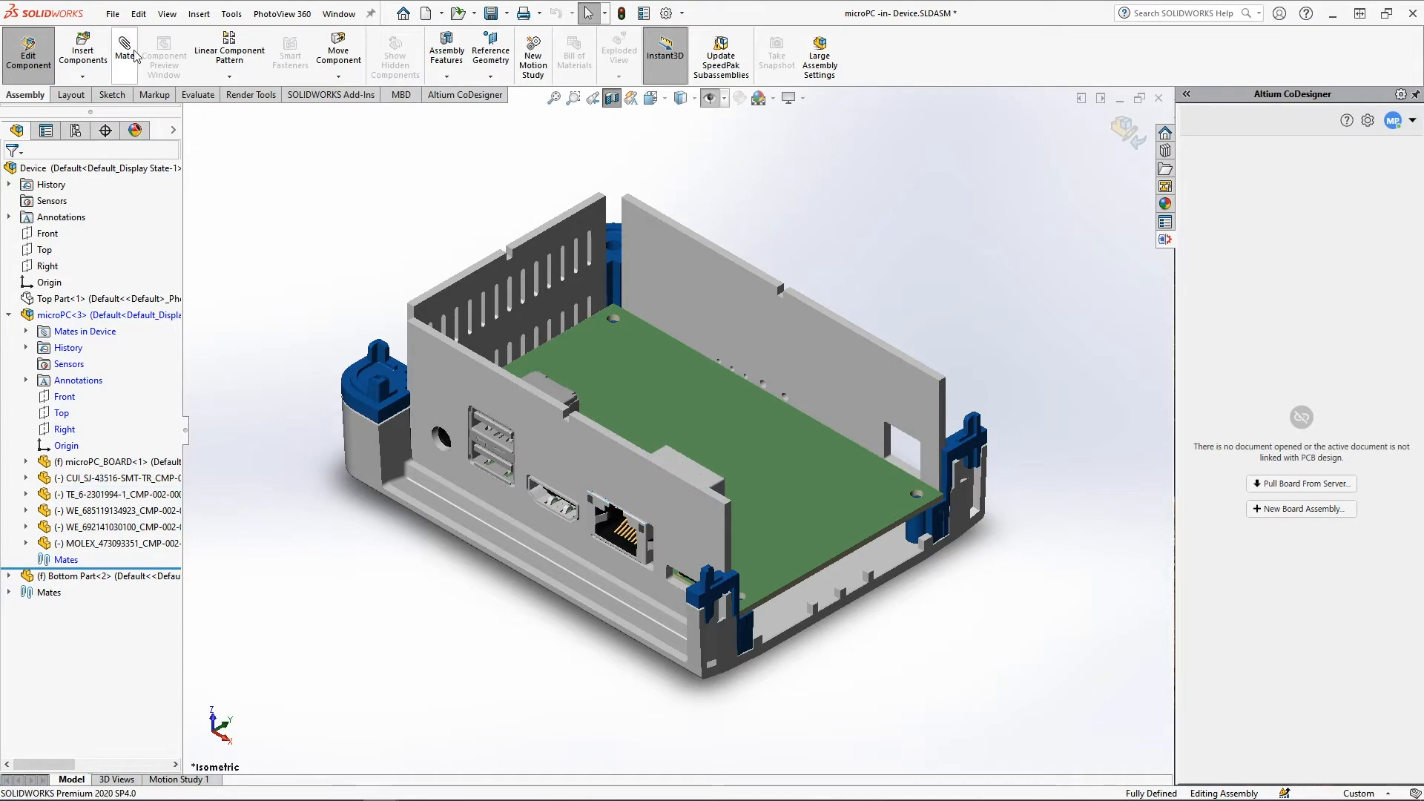
click(124, 52)
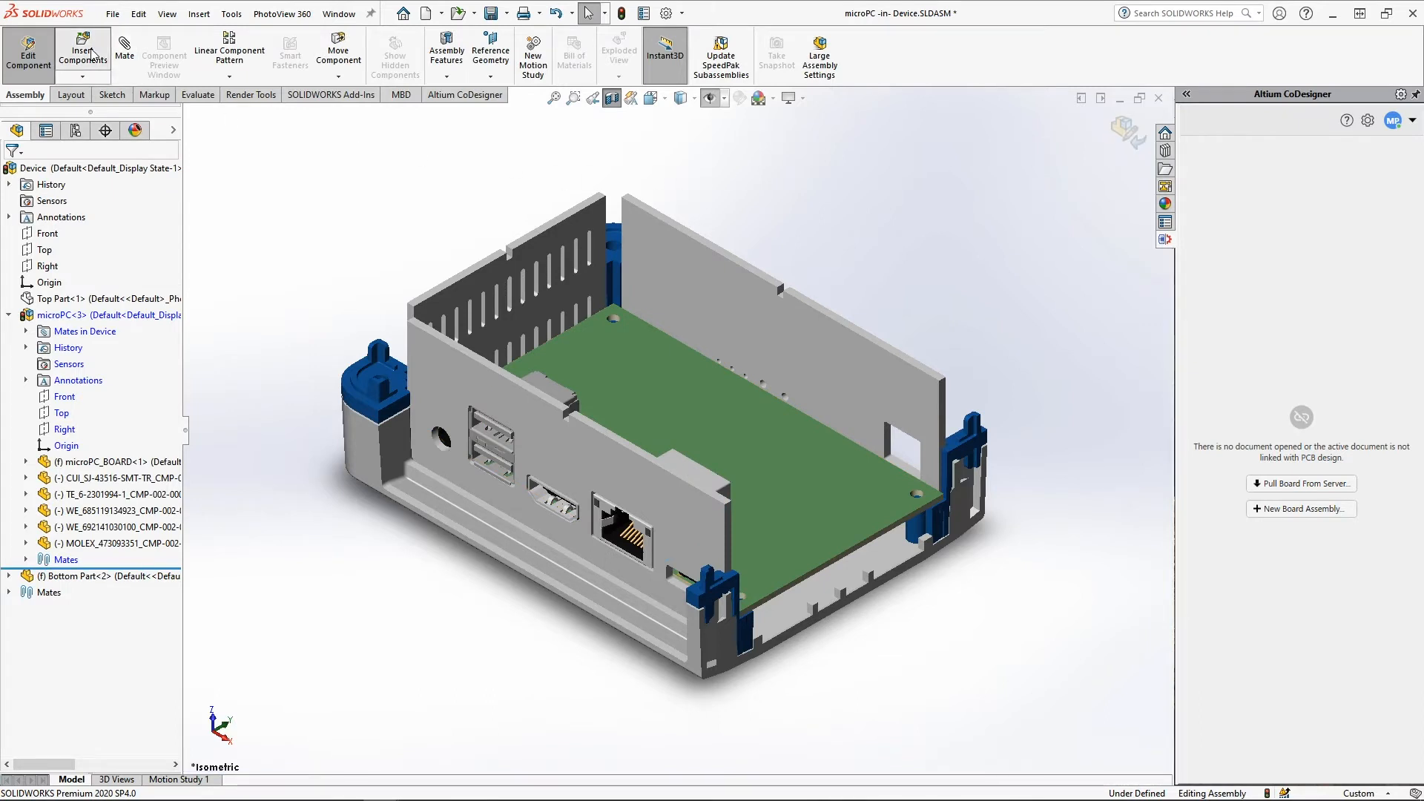
Insert the CUI_PJ-063AH connector onto the board, then open the microPC subassembly alone.
click(83, 52)
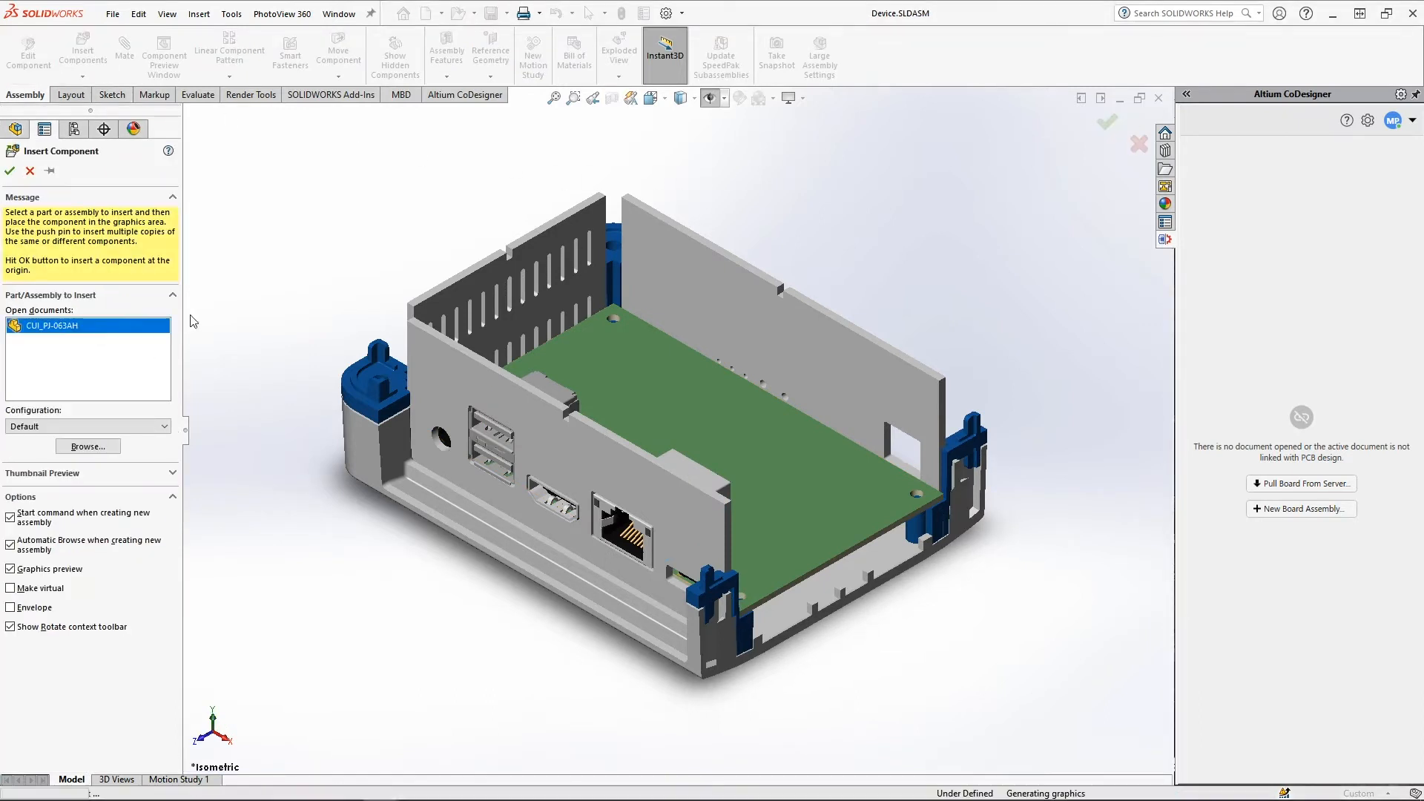
click(826, 463)
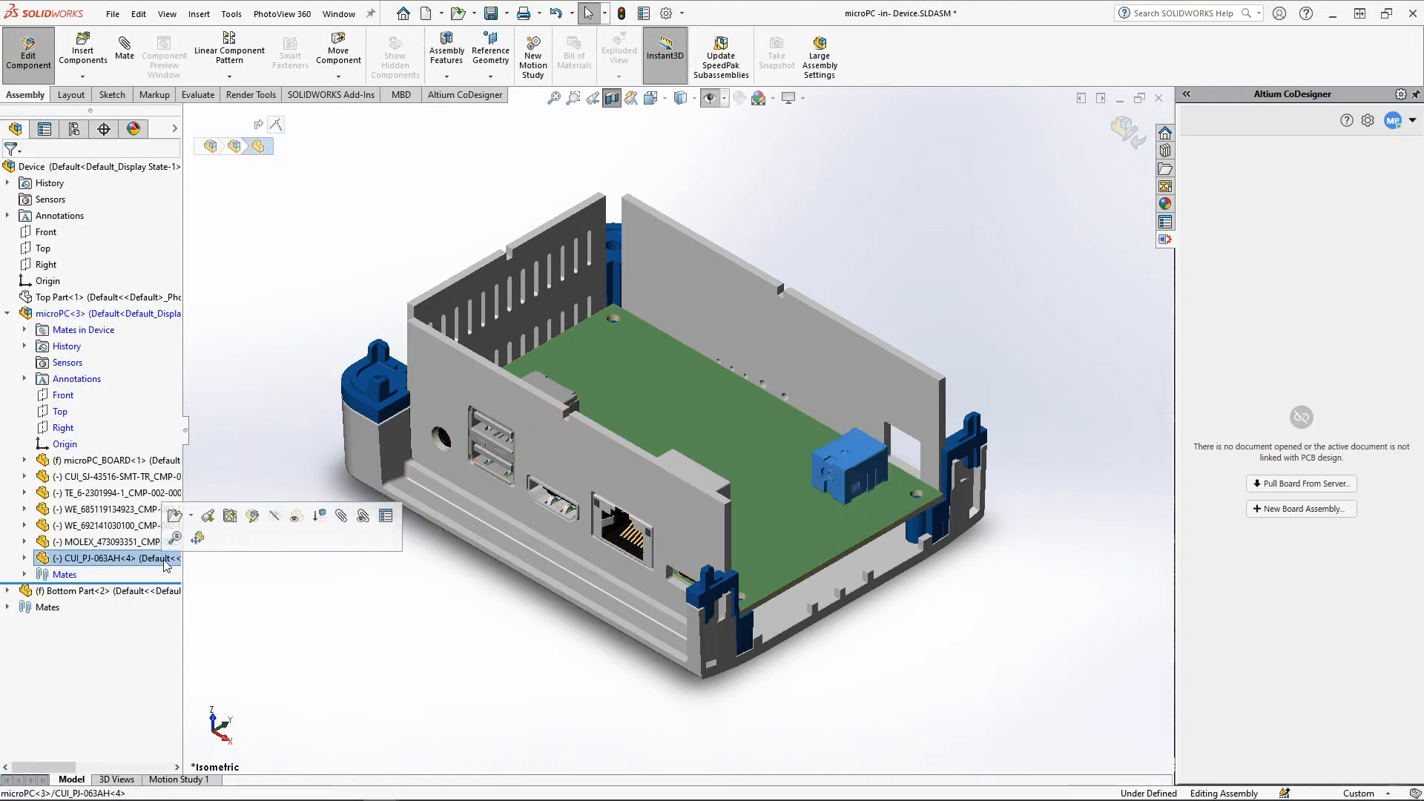
click(123, 52)
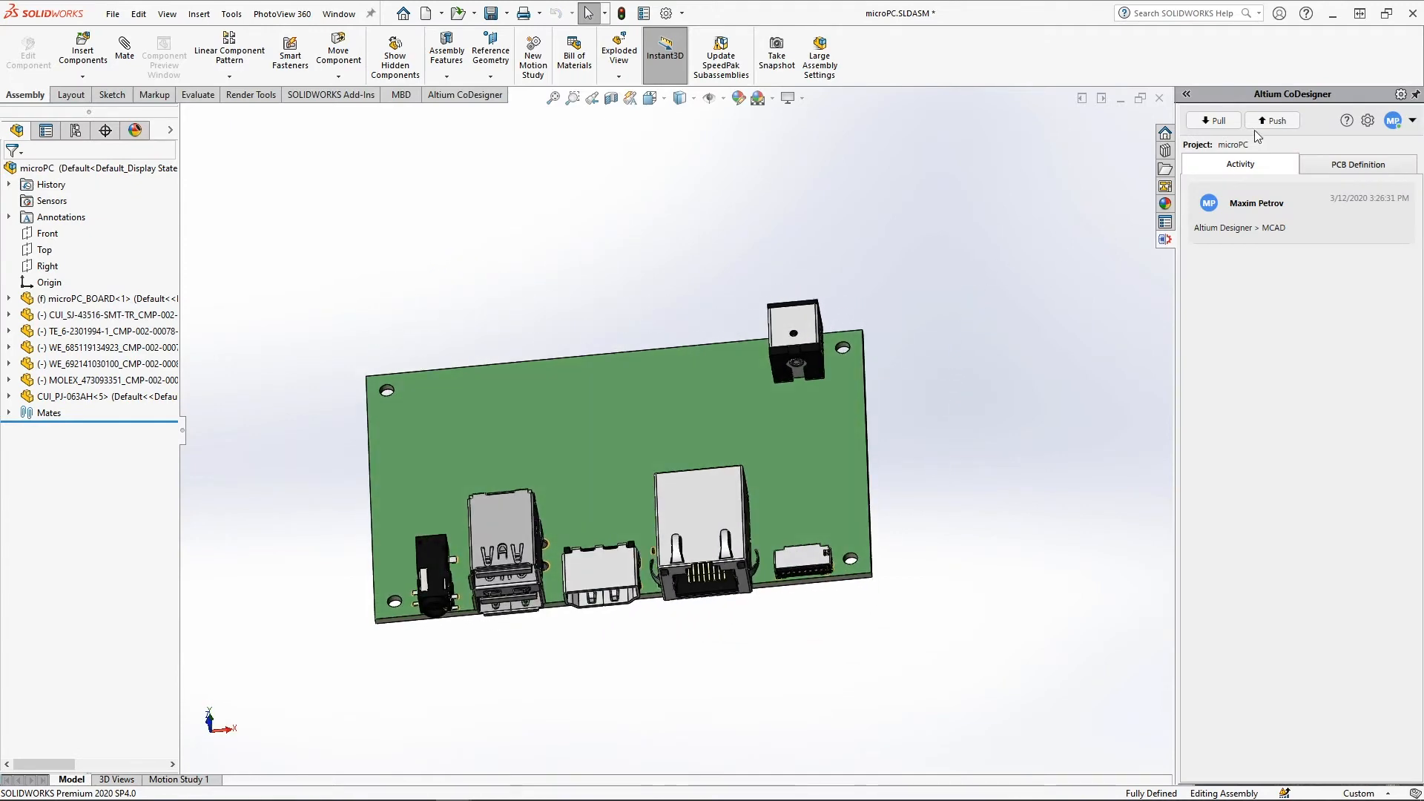
Push the edited board to Altium with the note 'MCAD > Altium Designer'.
text(MCAD > Altium D)
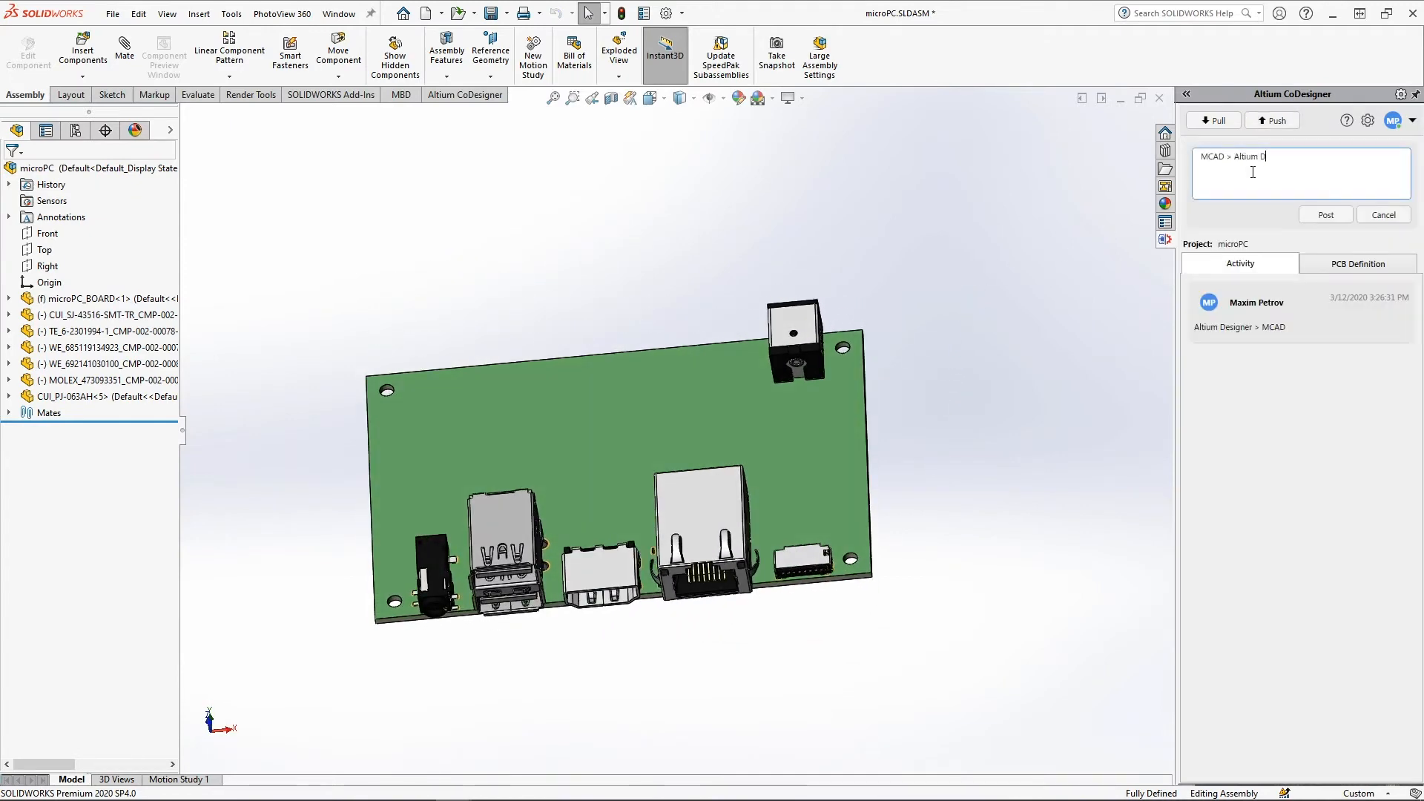
click(1323, 214)
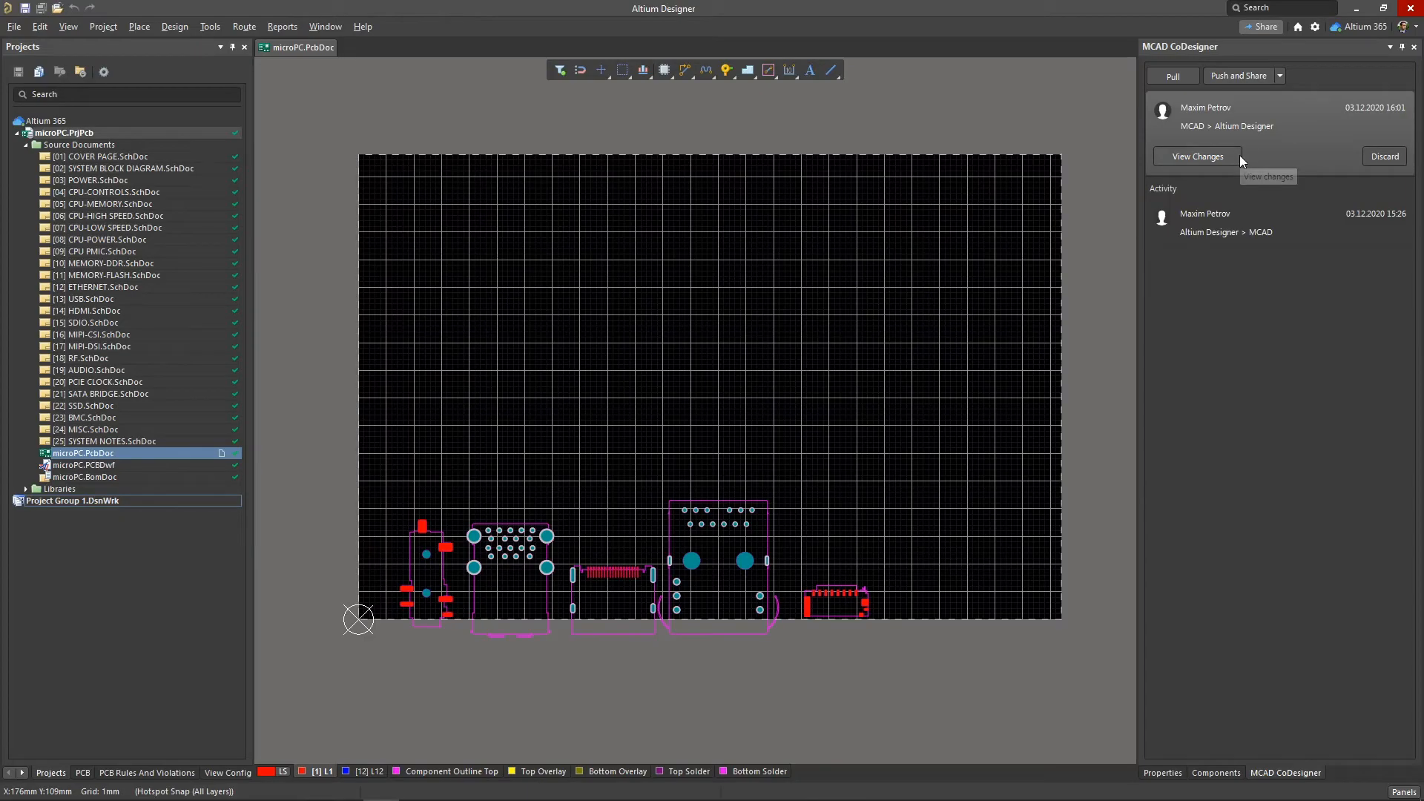
Review the incoming MCAD changes, include CUI_PJ-063AH, and apply them to the PCB.
click(1197, 156)
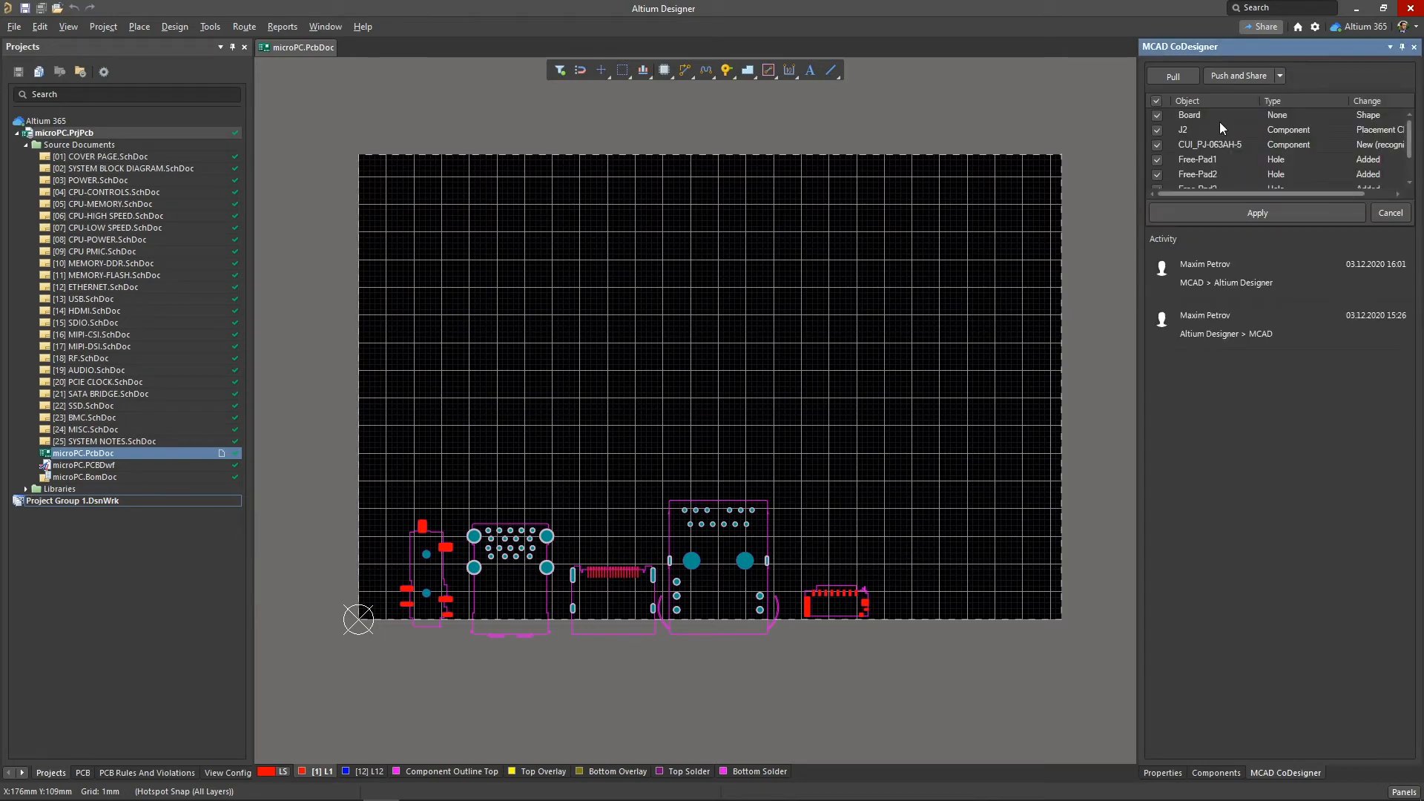
click(1217, 129)
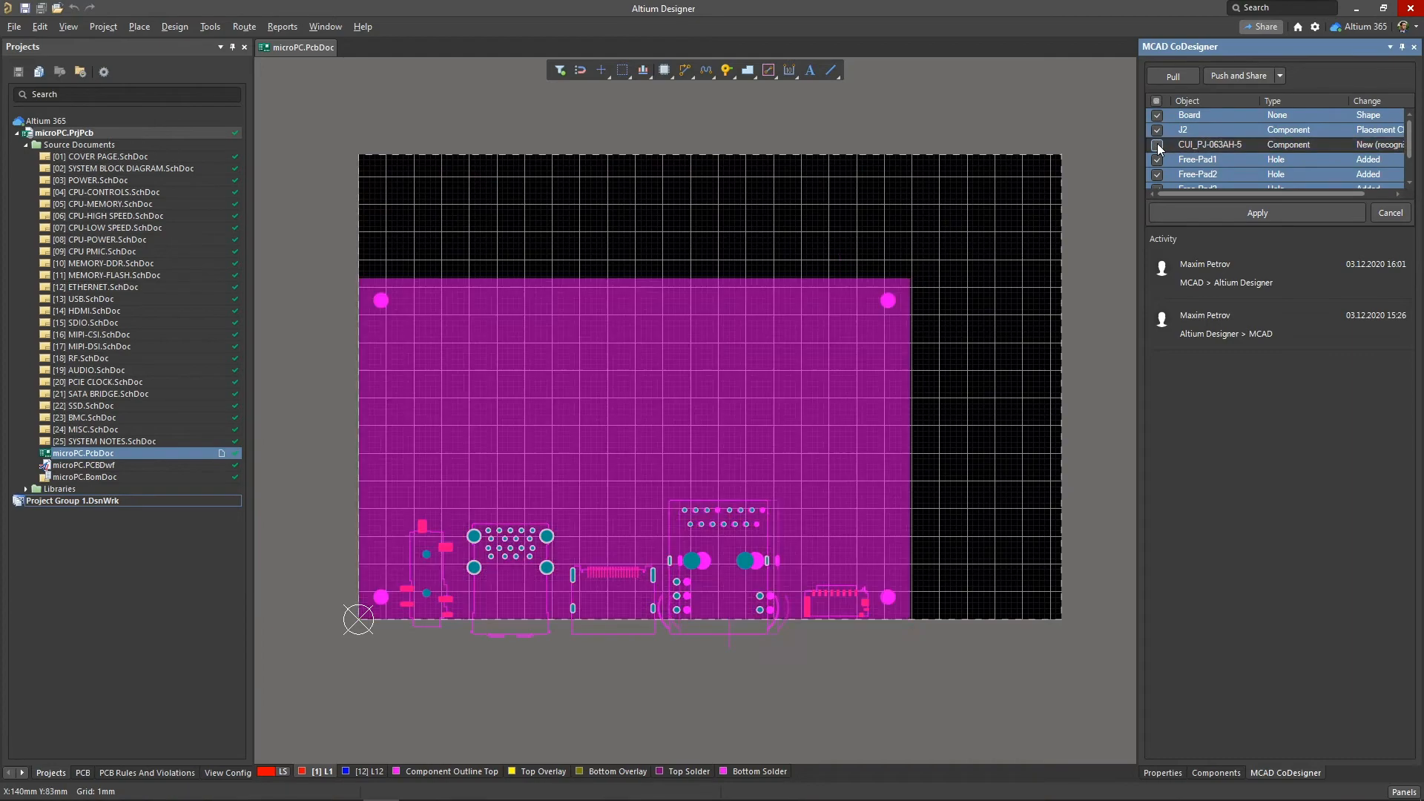
click(1156, 144)
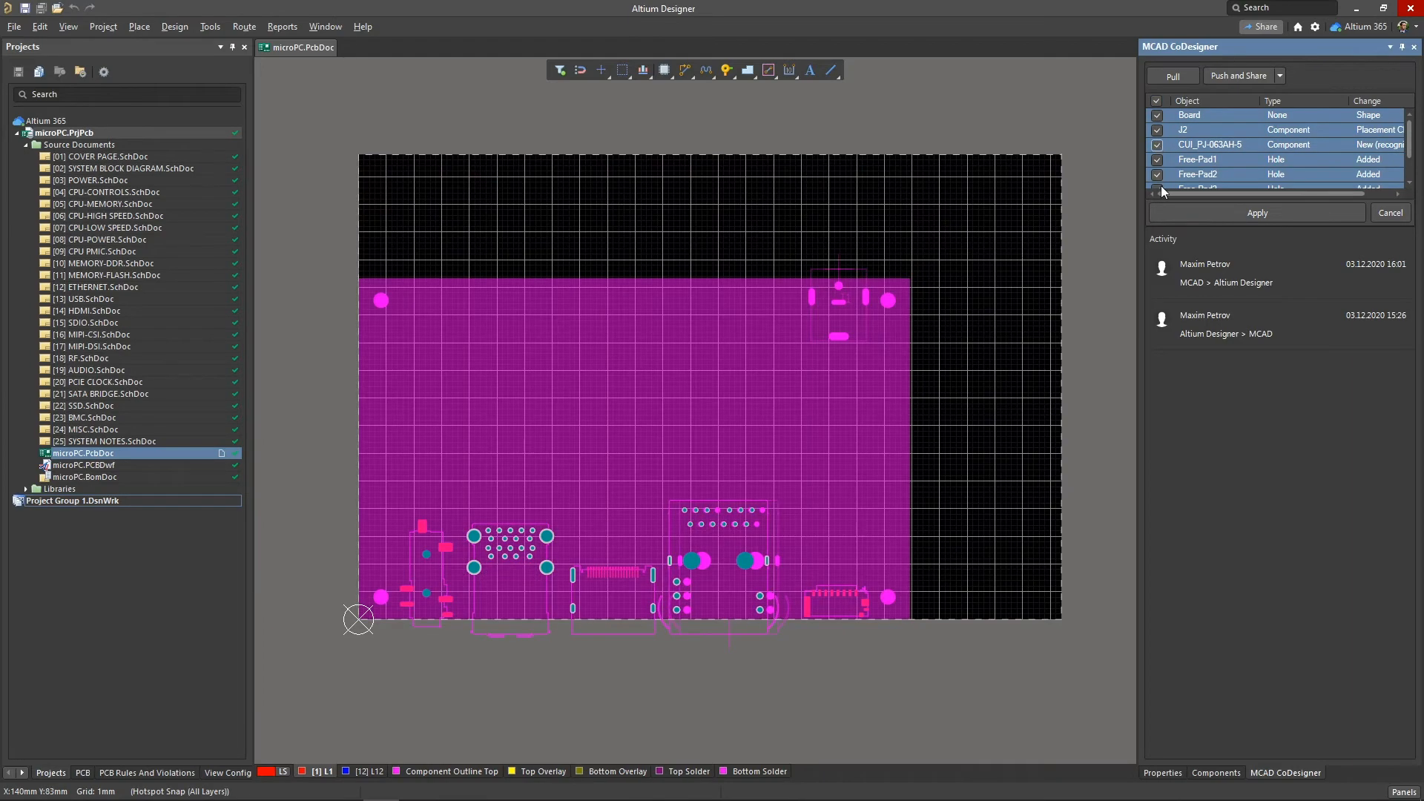
click(1257, 212)
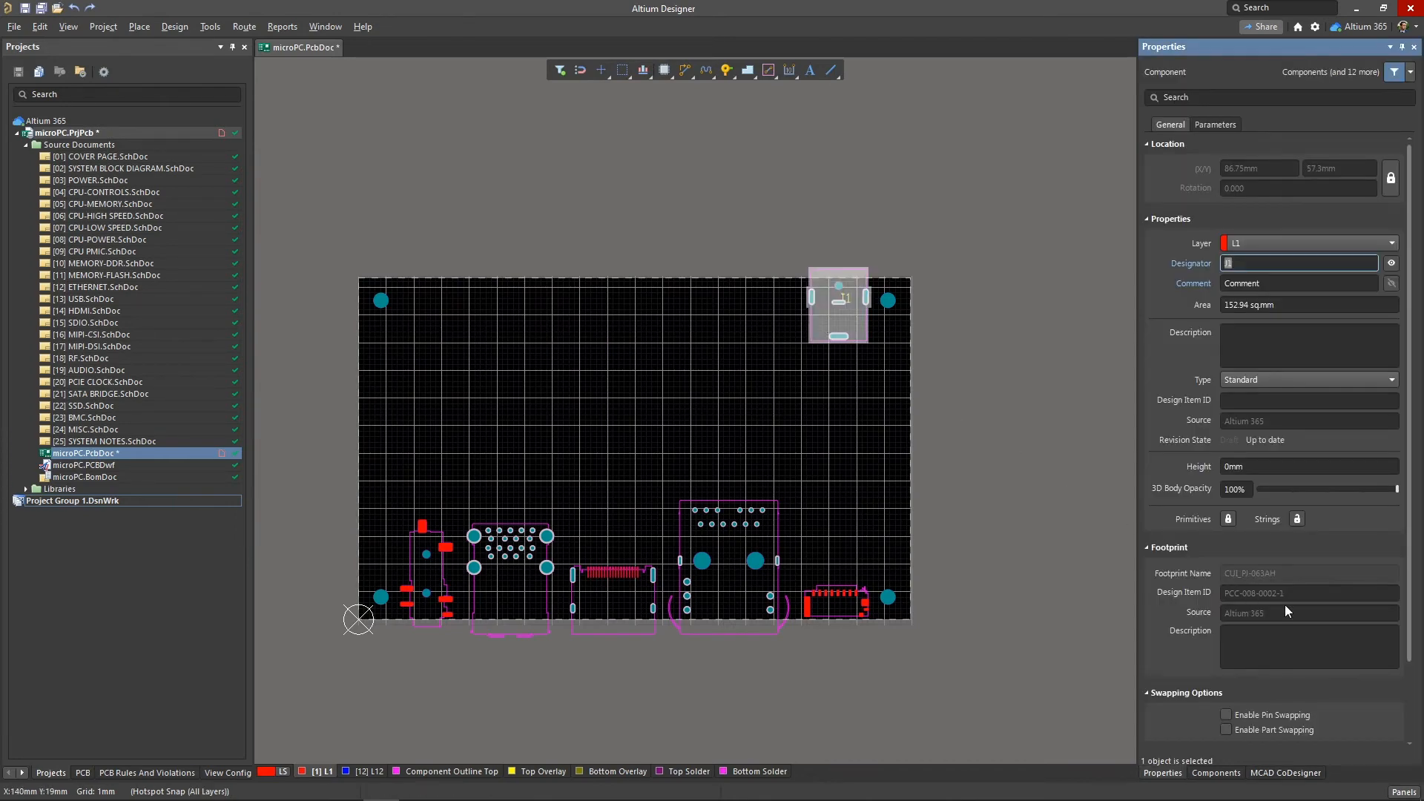
mouse_move(1286, 611)
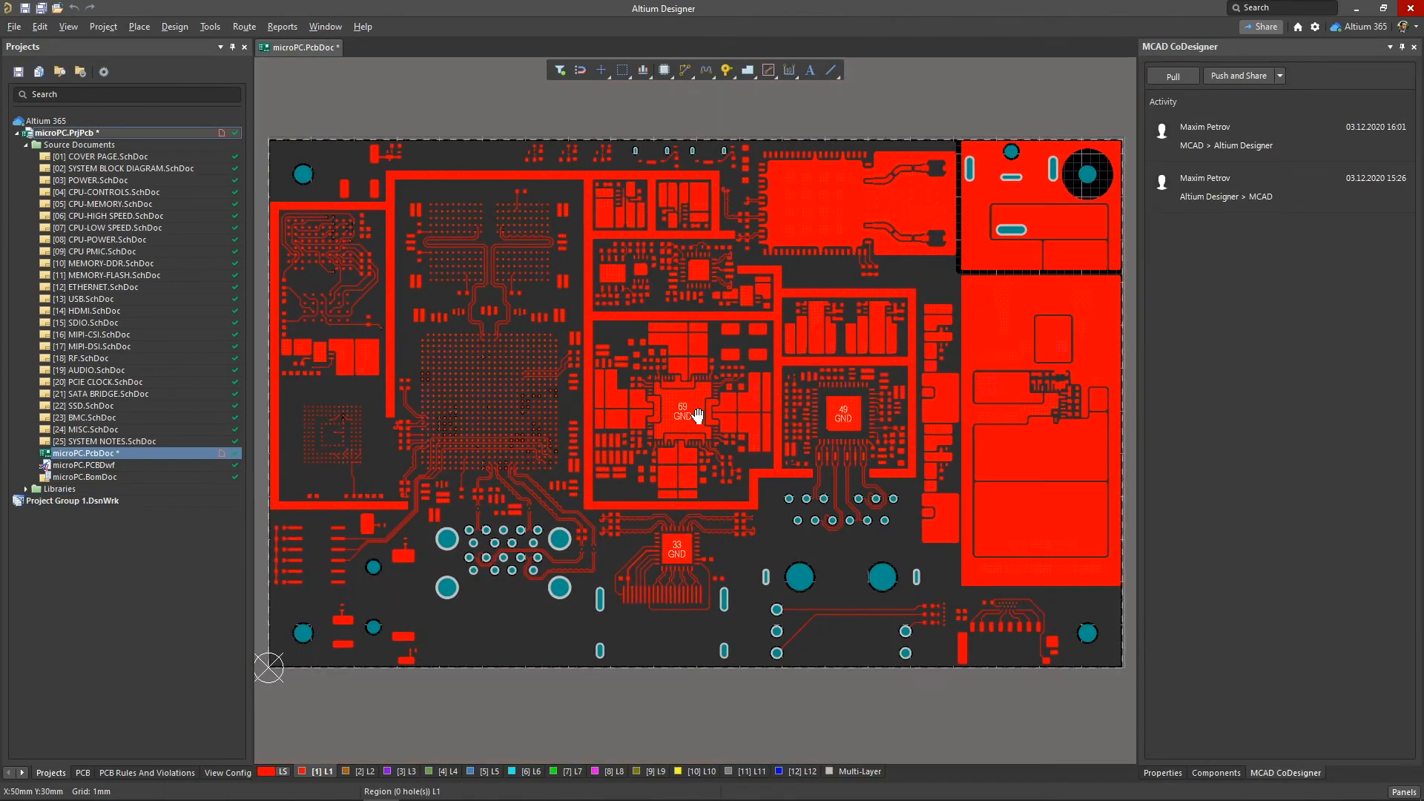
Check layers L6 and L1, then push the routed layout to the mechanical side.
click(479, 771)
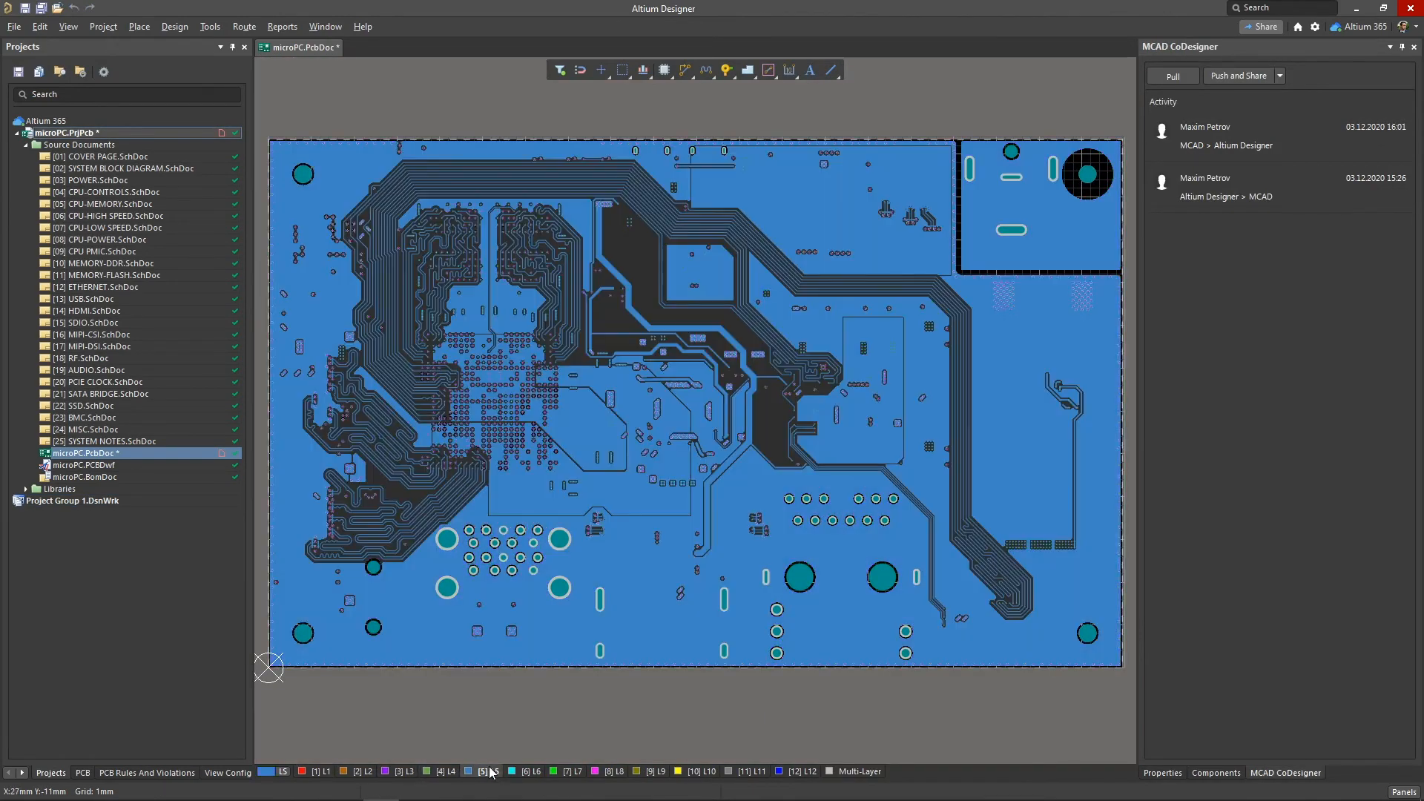
click(324, 772)
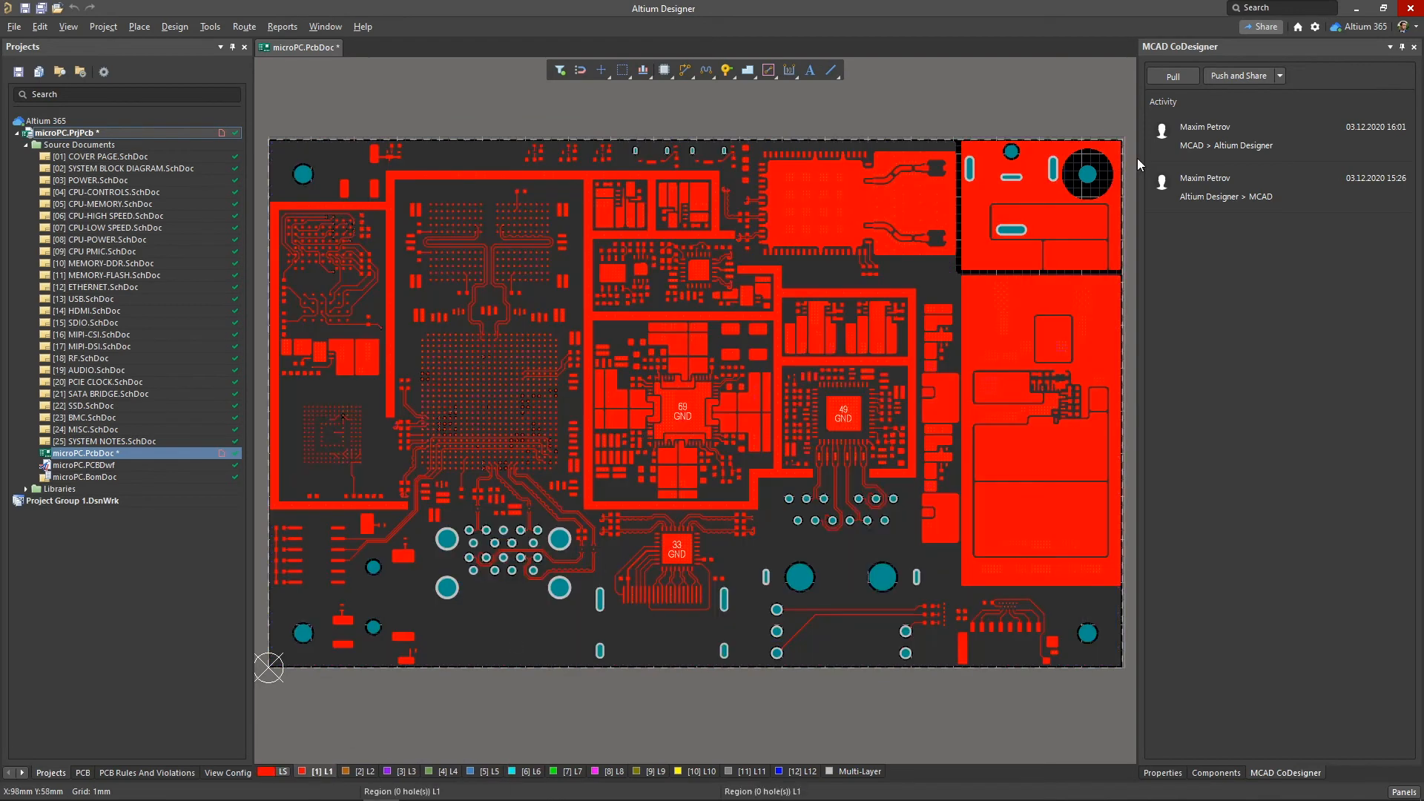
click(1237, 75)
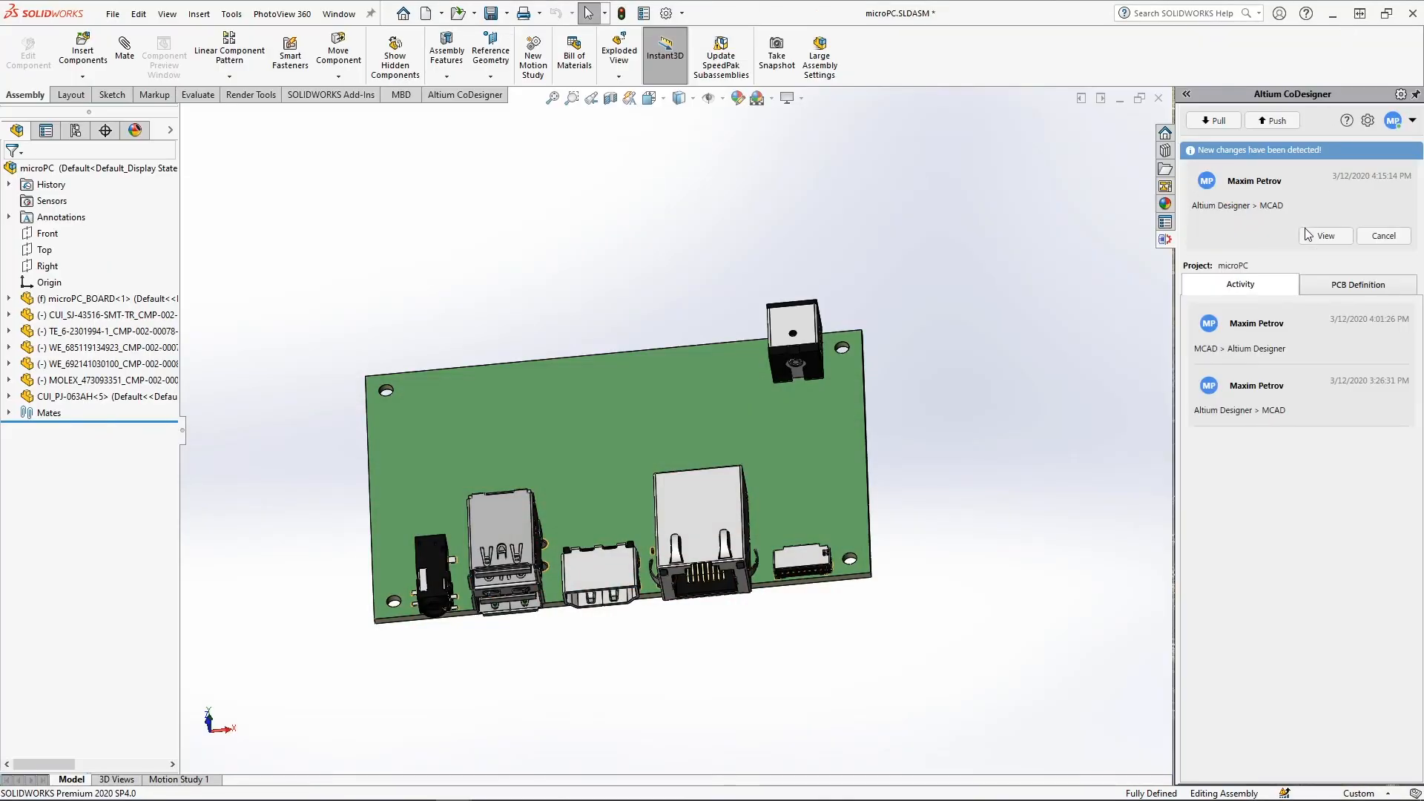
In SOLIDWORKS CoDesigner, review and apply the incoming routed-board component changes.
click(1324, 236)
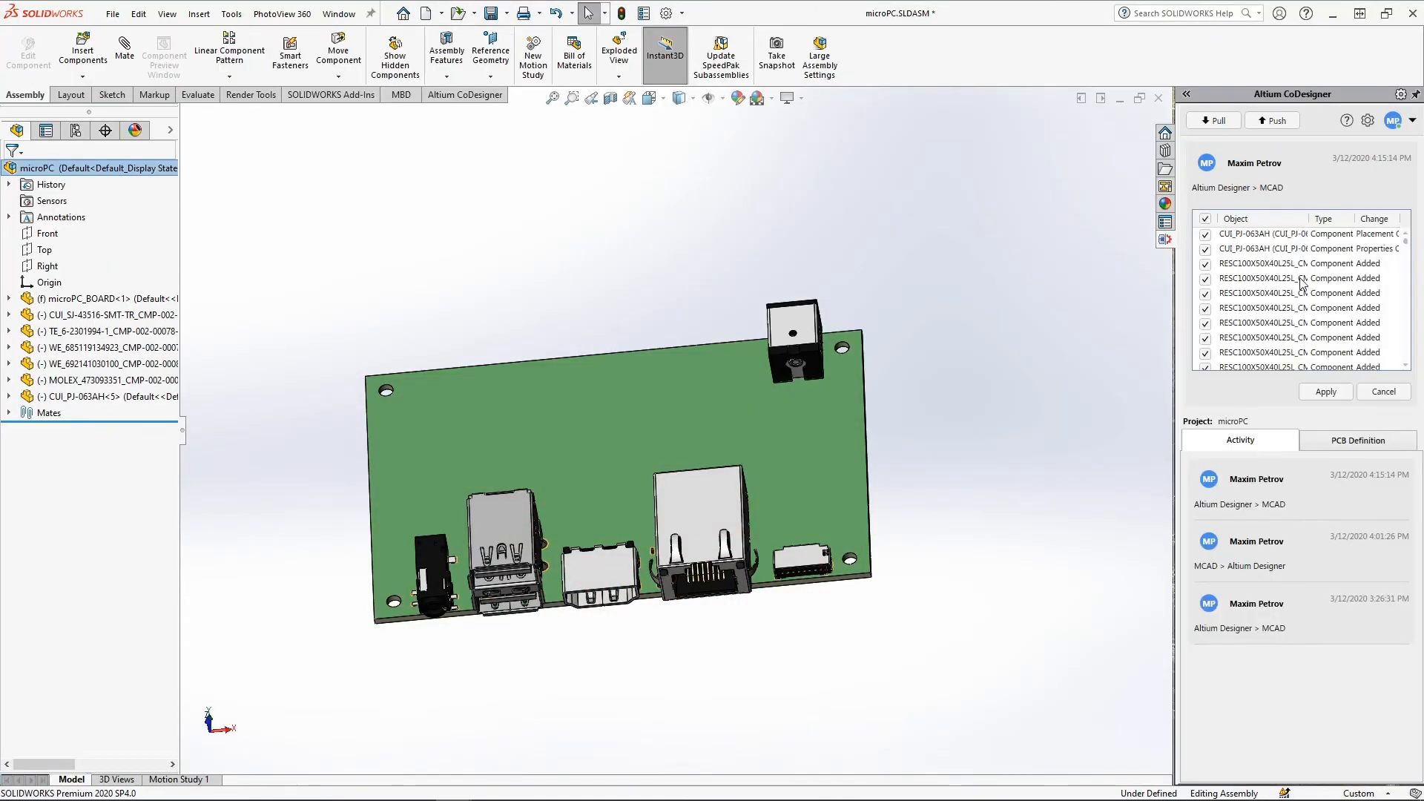
click(1325, 392)
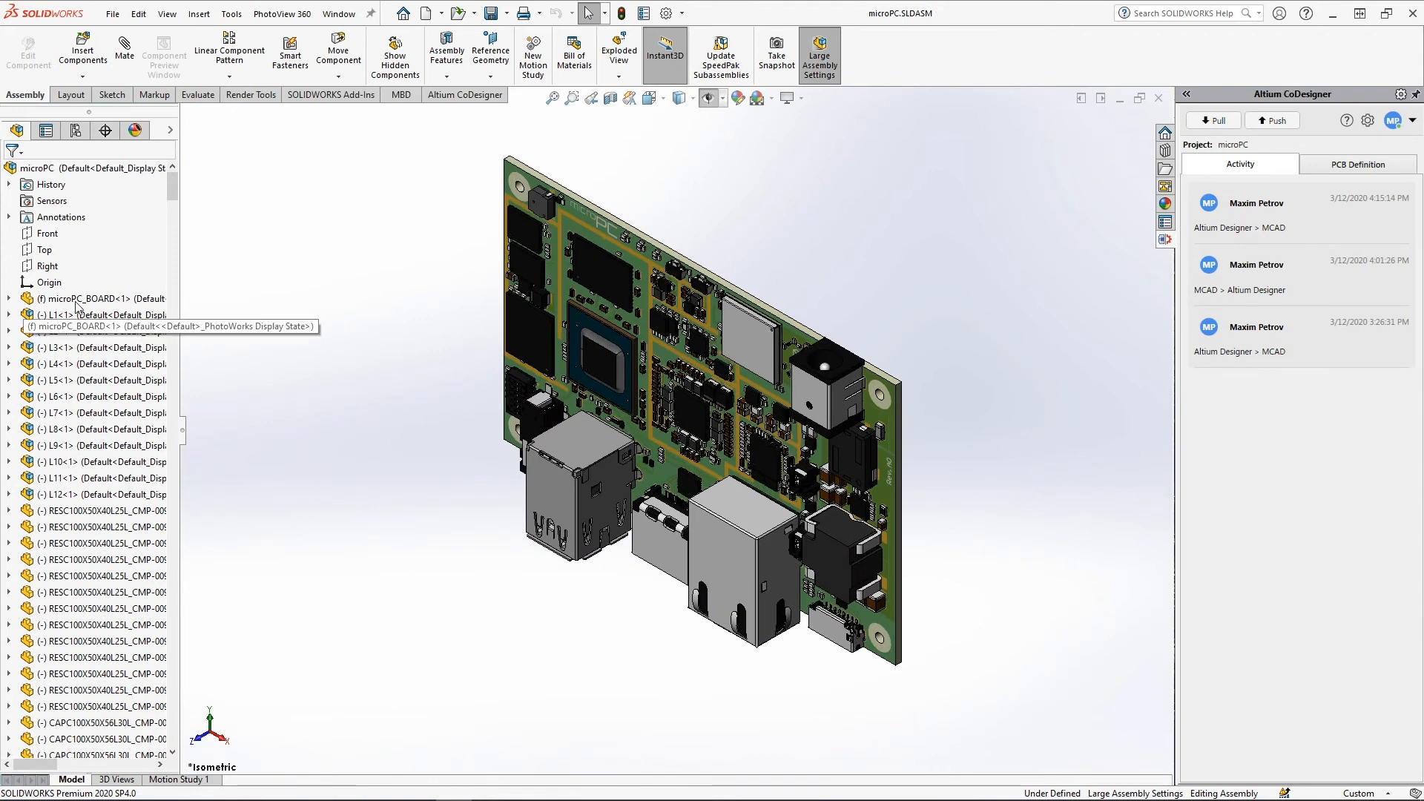
Isolate copper layer L6 of the routed board from the FeatureManager tree.
right_click(55, 396)
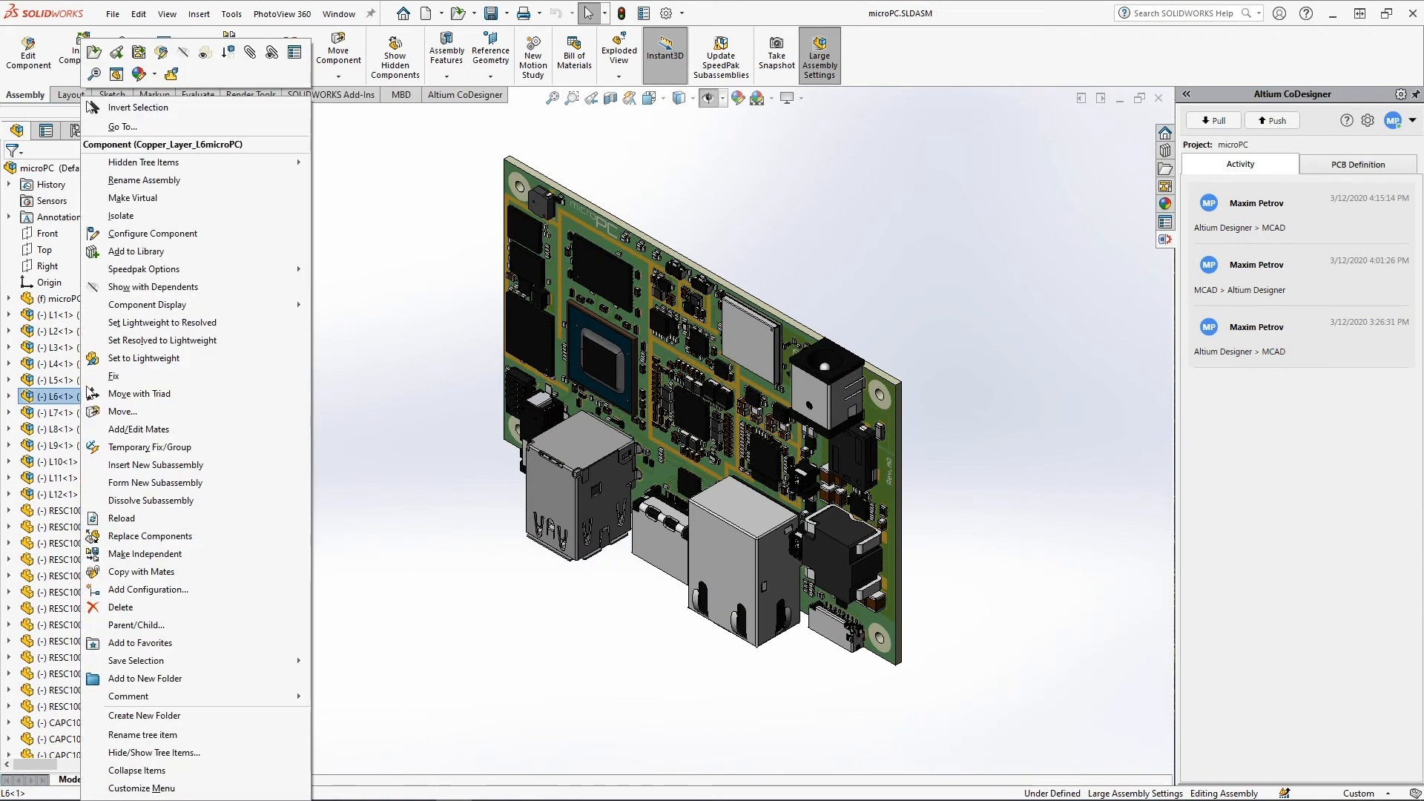
click(120, 215)
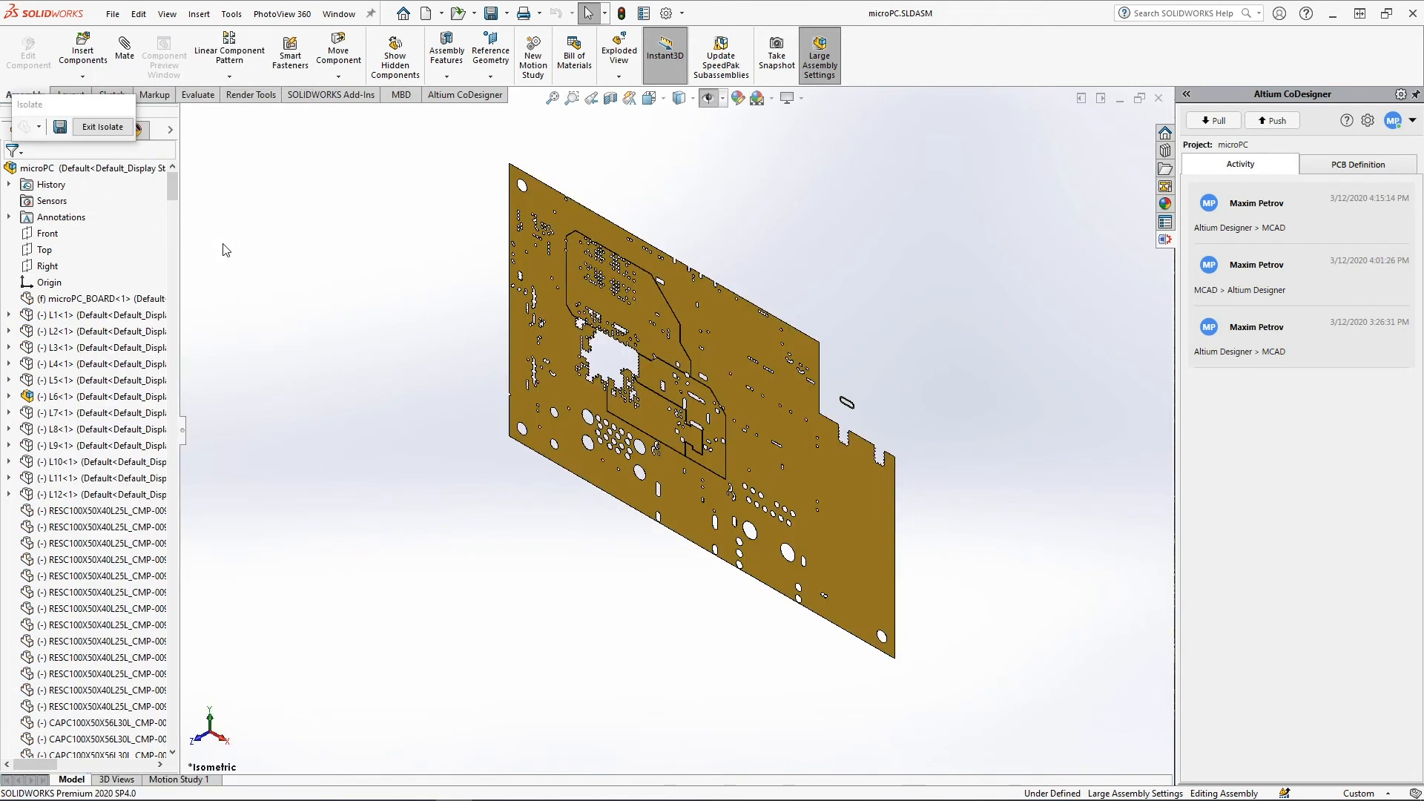